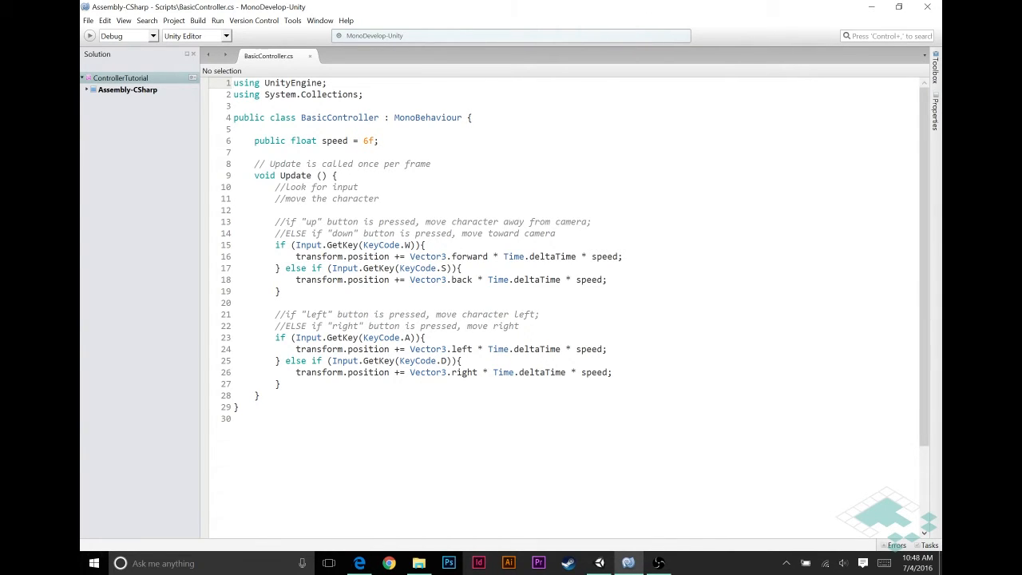
Create an Old Scripts folder inside Scripts and move BasicController into it
double_click(383, 244)
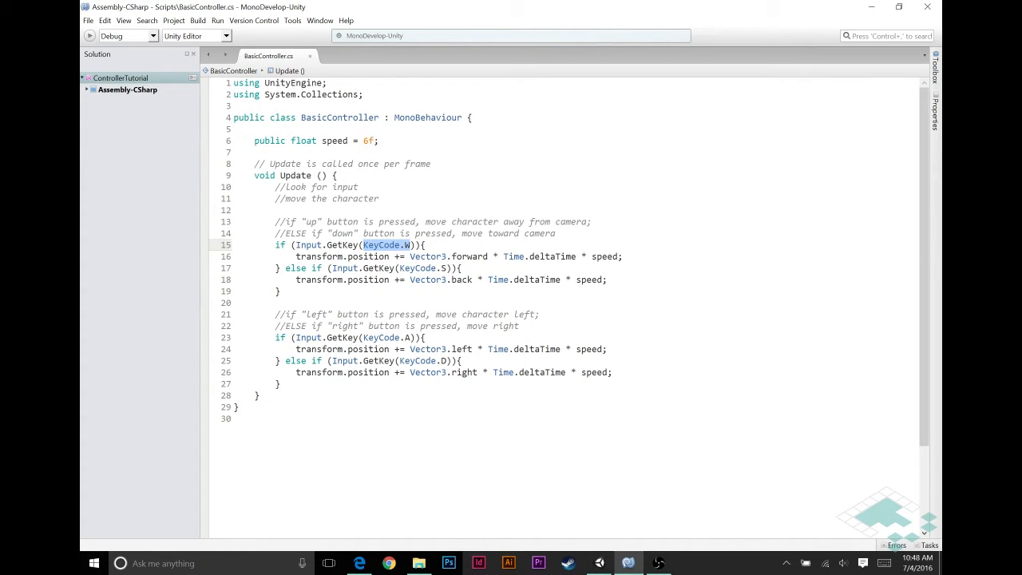
drag(254, 140, 258, 395)
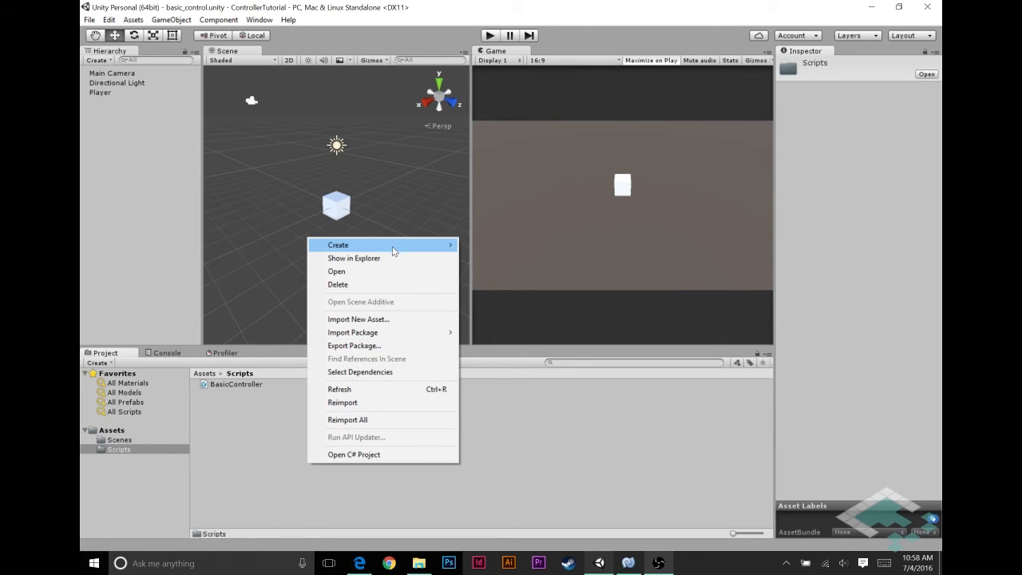
click(338, 245)
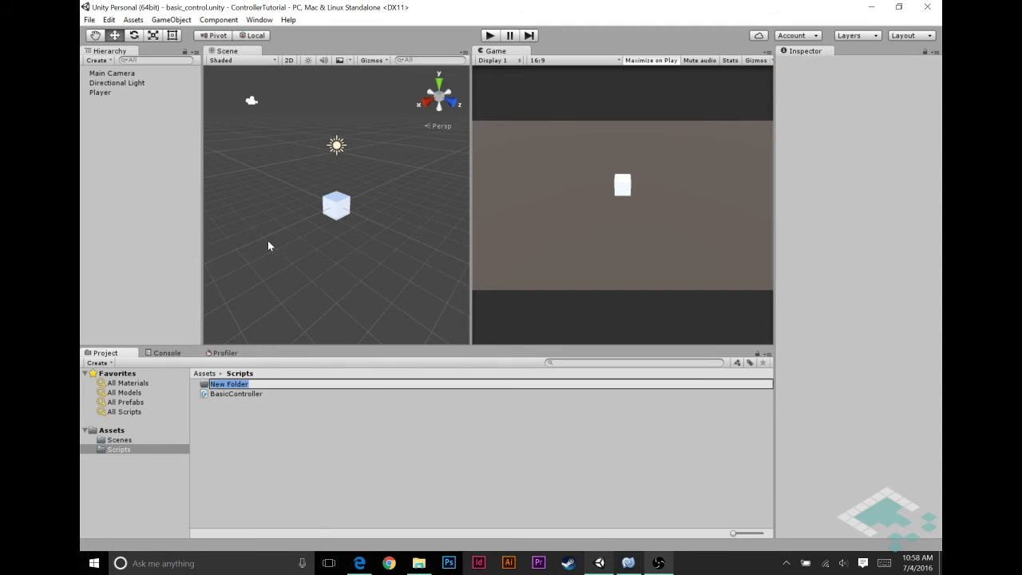
text(Old Scripts)
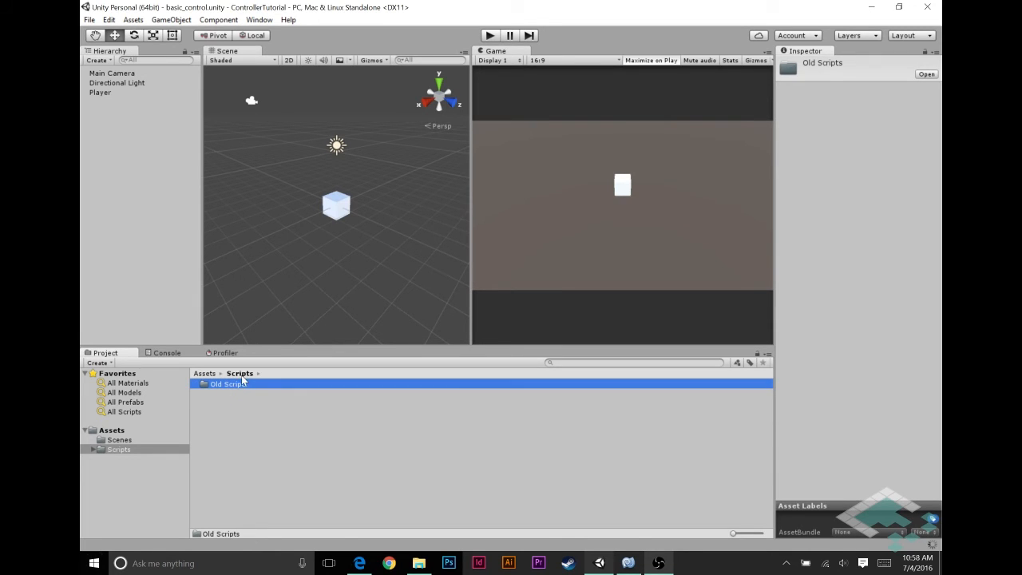
mouse_move(253, 411)
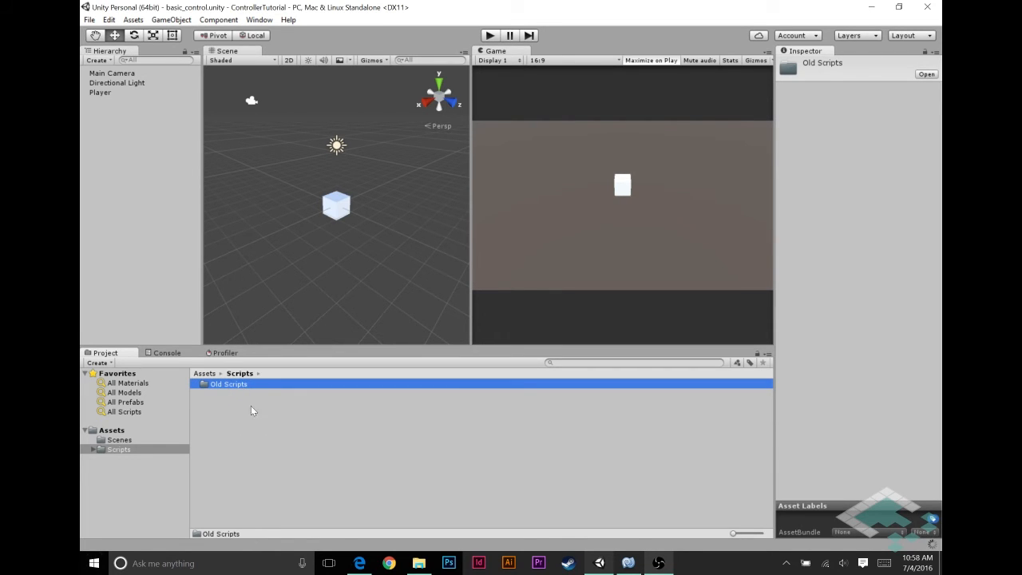
click(243, 428)
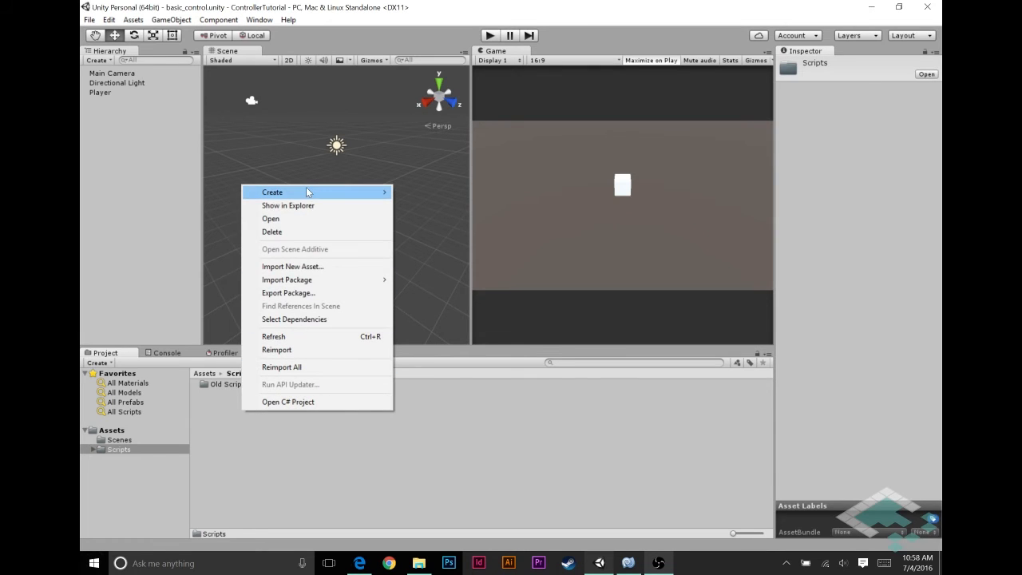
Add Input Scripts and Model Scripts folders inside Scripts
click(272, 192)
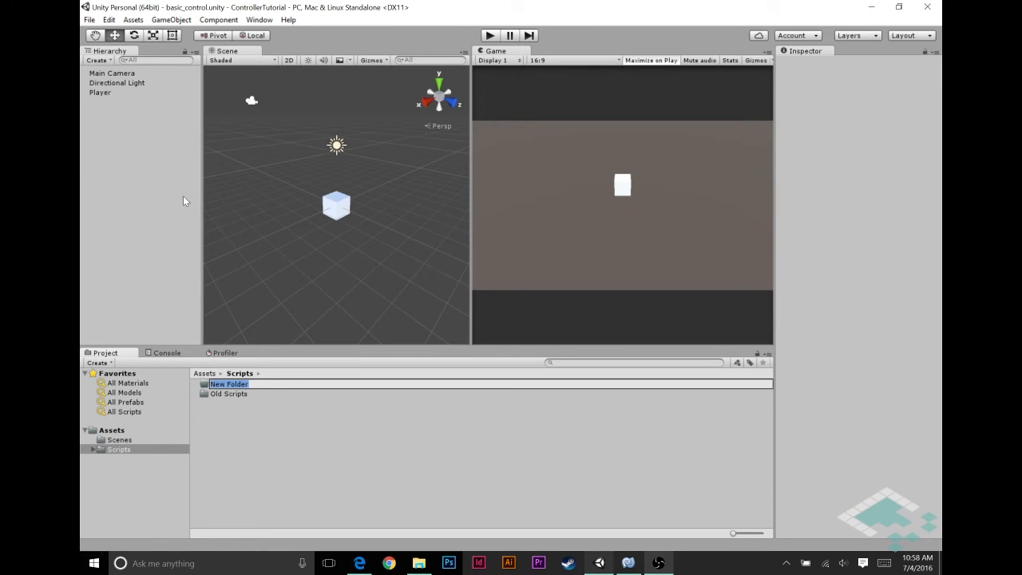
text(Input Scripts)
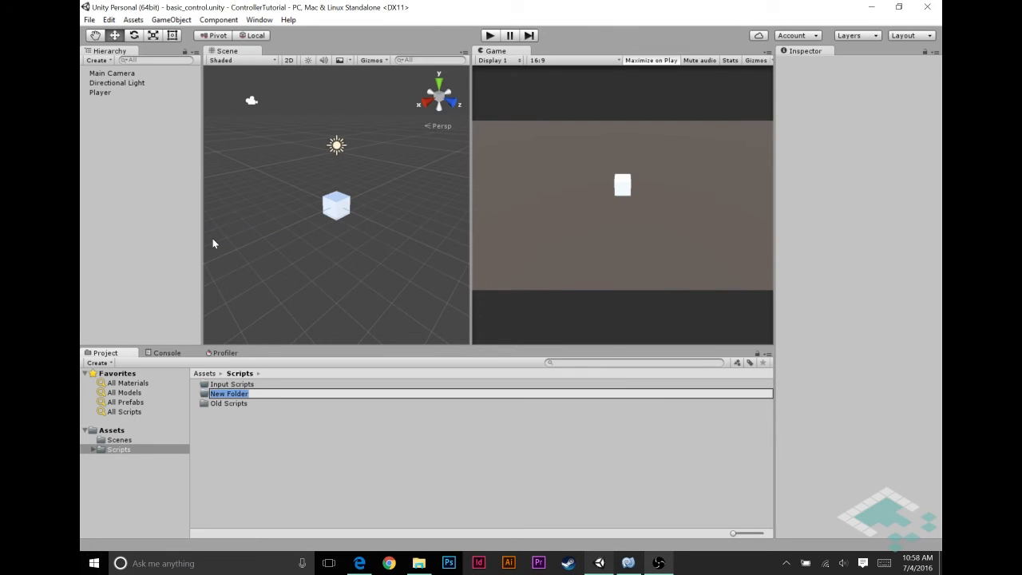
text(Model Scripts)
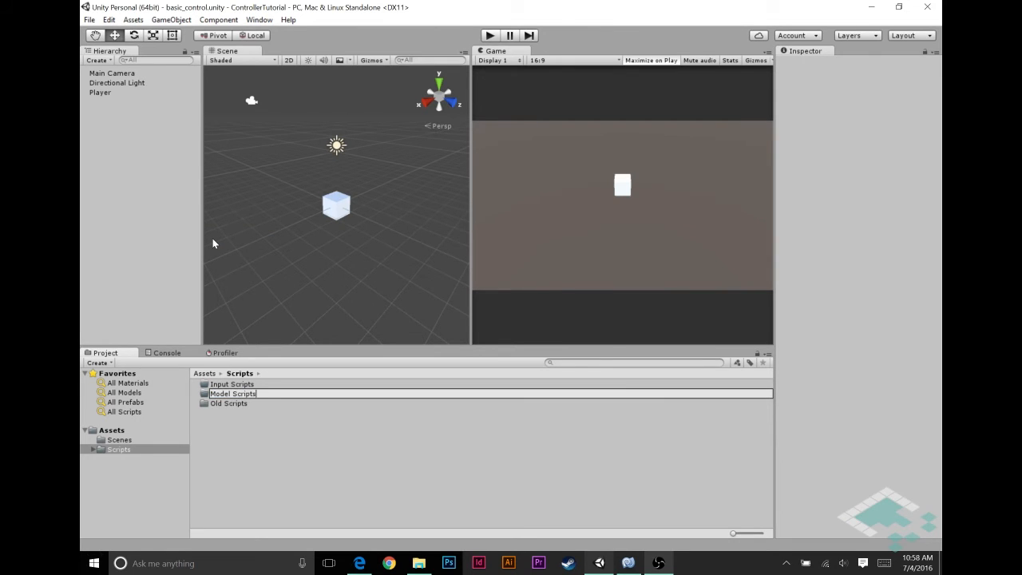
click(233, 394)
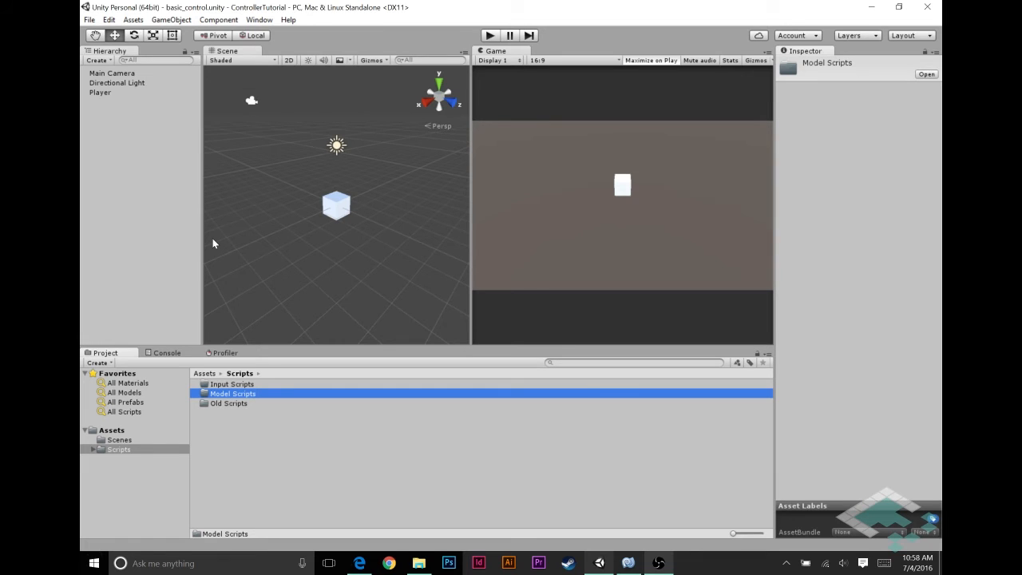
Create an InputManager C# script in the Input Scripts folder
click(231, 384)
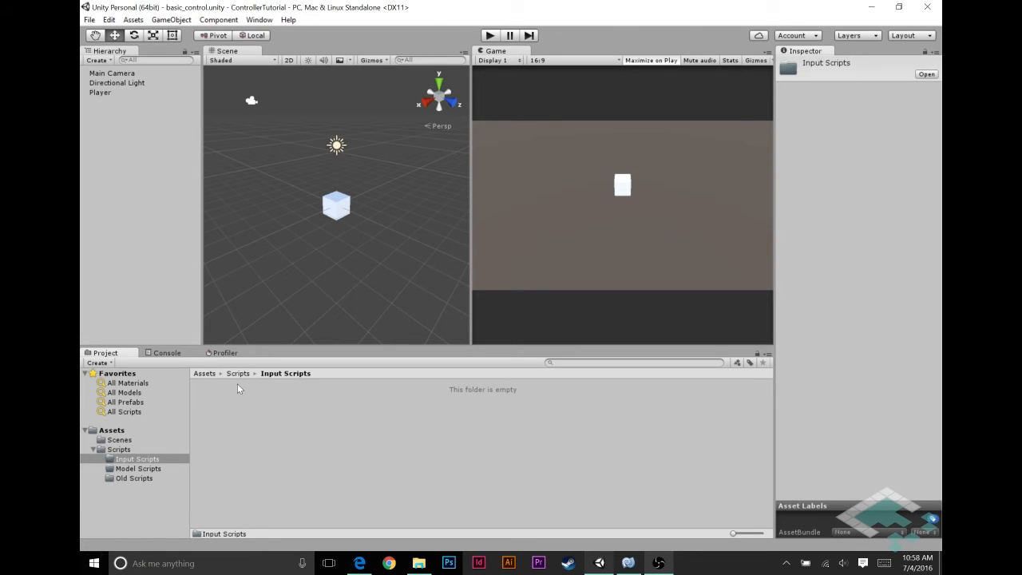
right_click(237, 388)
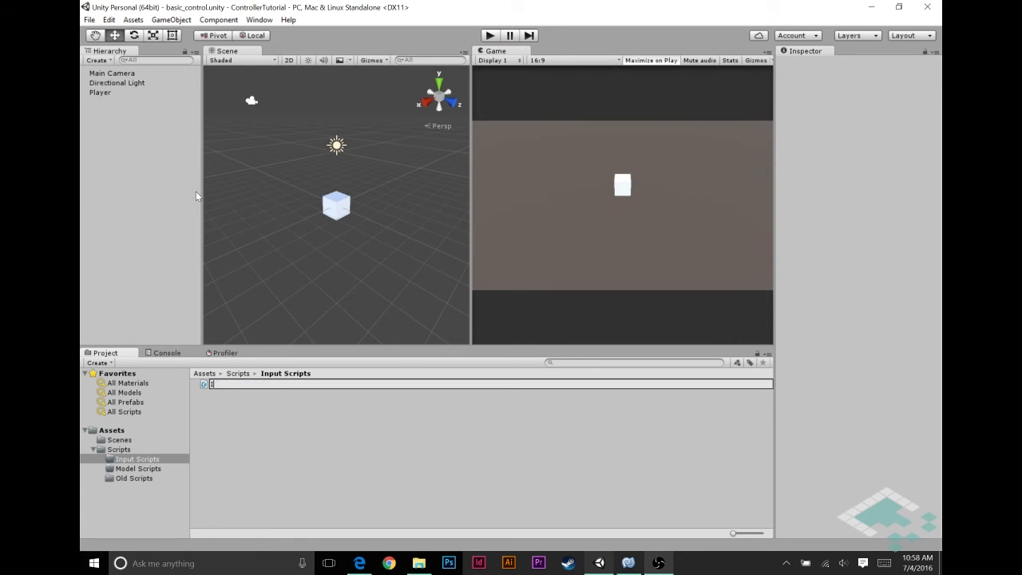
text(InputManager)
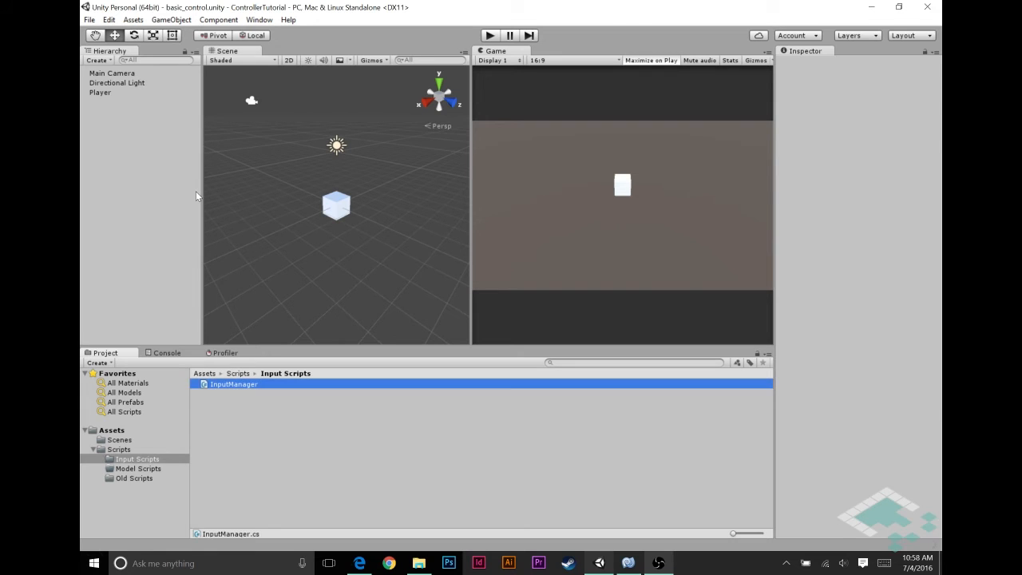
click(233, 385)
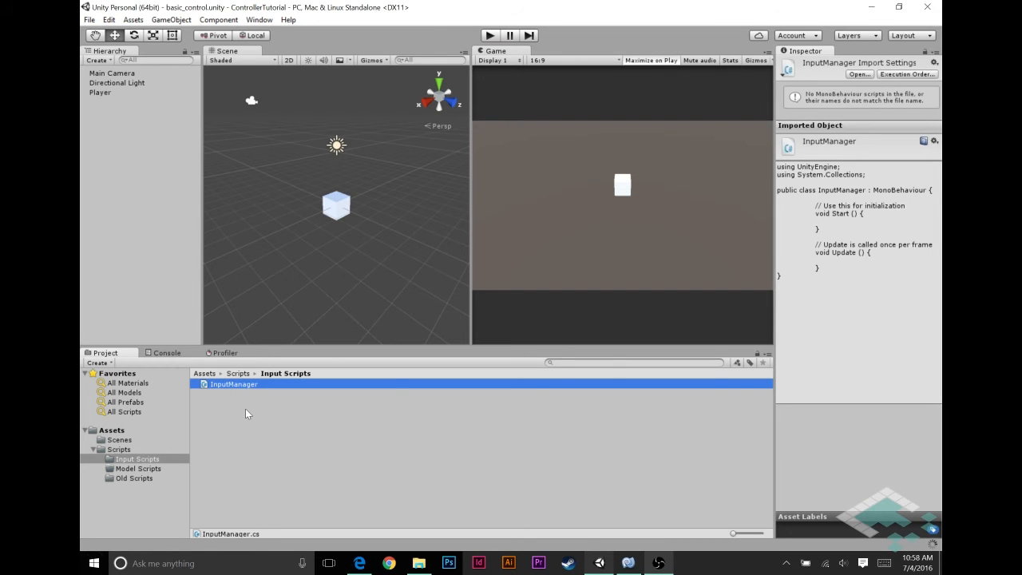
Add a DeviceTracker C# script to Input Scripts
right_click(247, 413)
text(D)
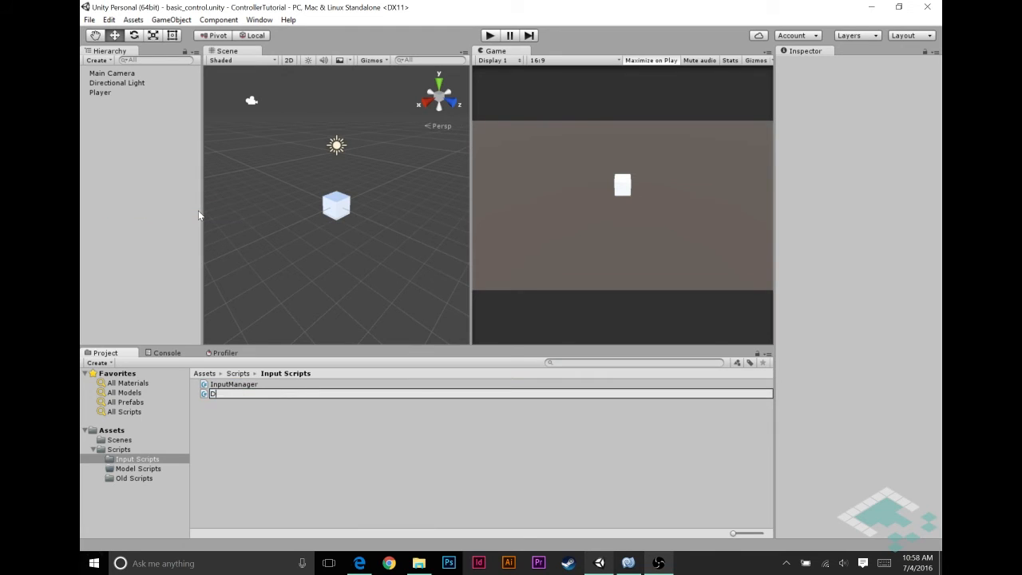
text(eviceTra)
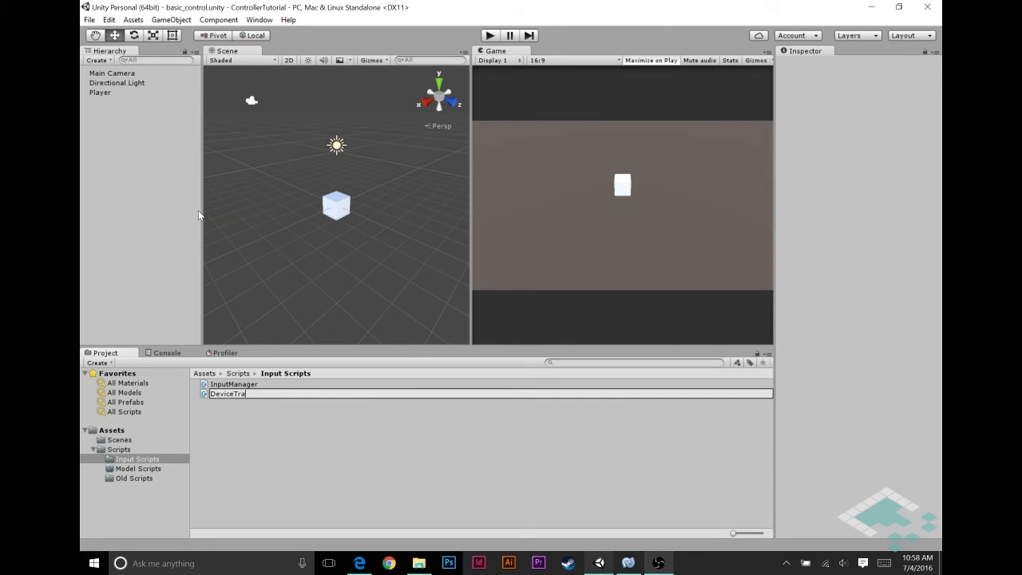
text(cker)
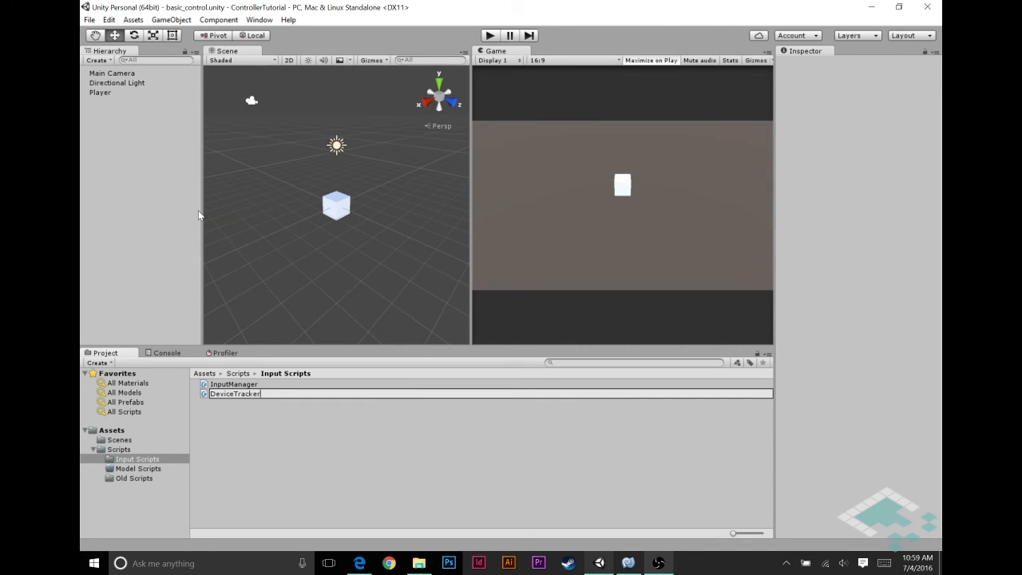
key(Return)
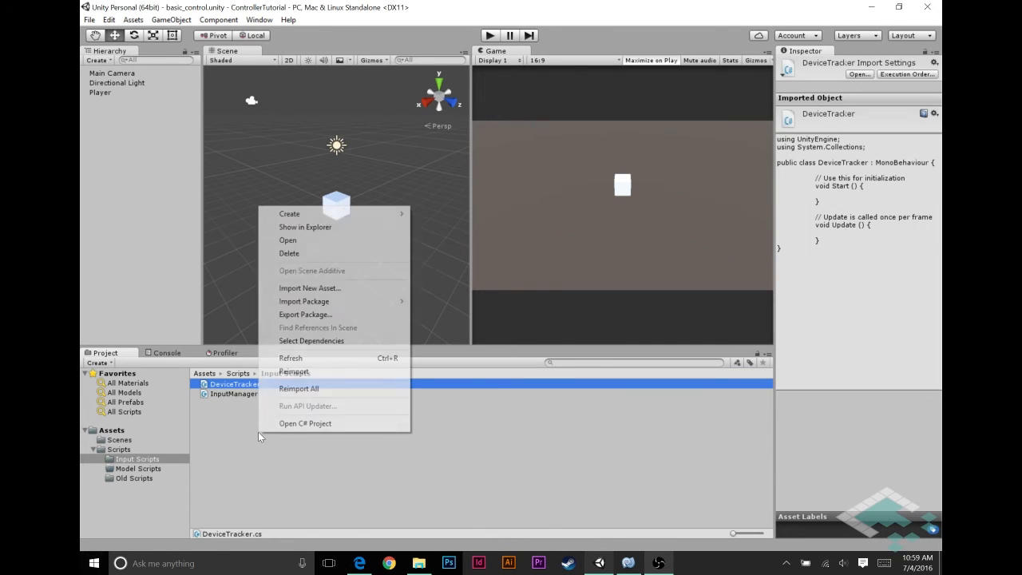
Add a KeyboardTracker C# script to Input Scripts
click(289, 214)
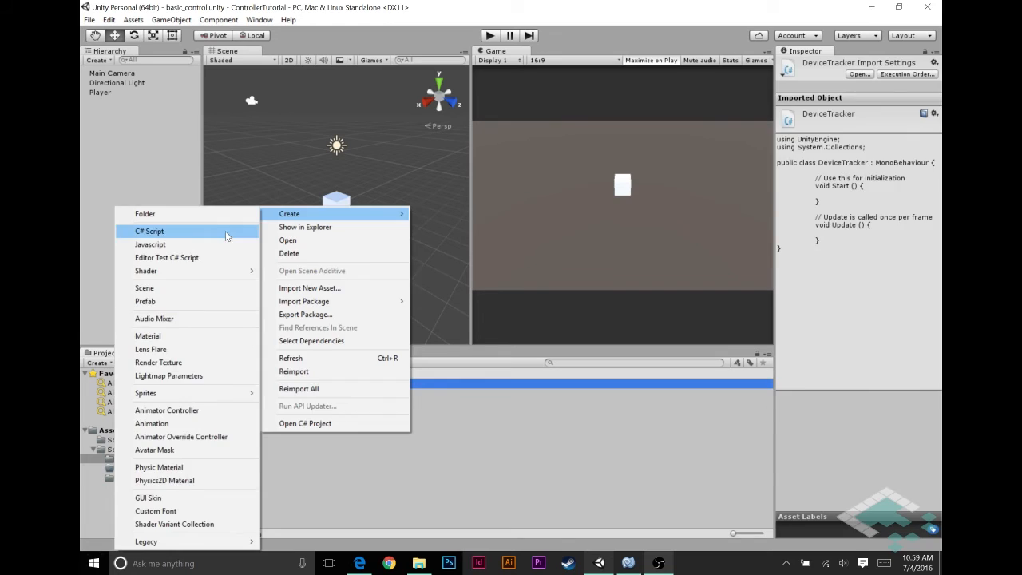
click(149, 231)
text(KeyboardTracker)
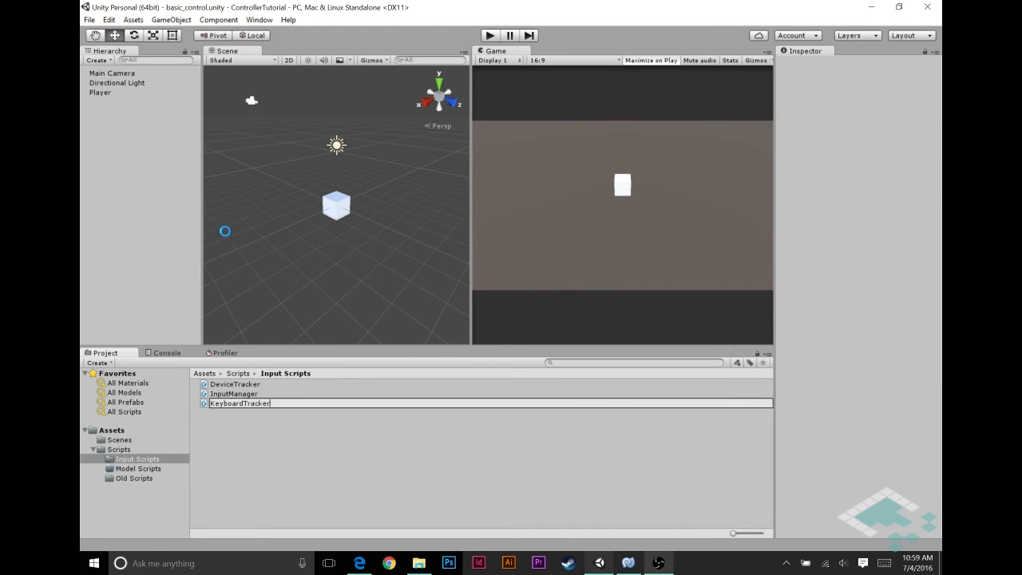
key(Return)
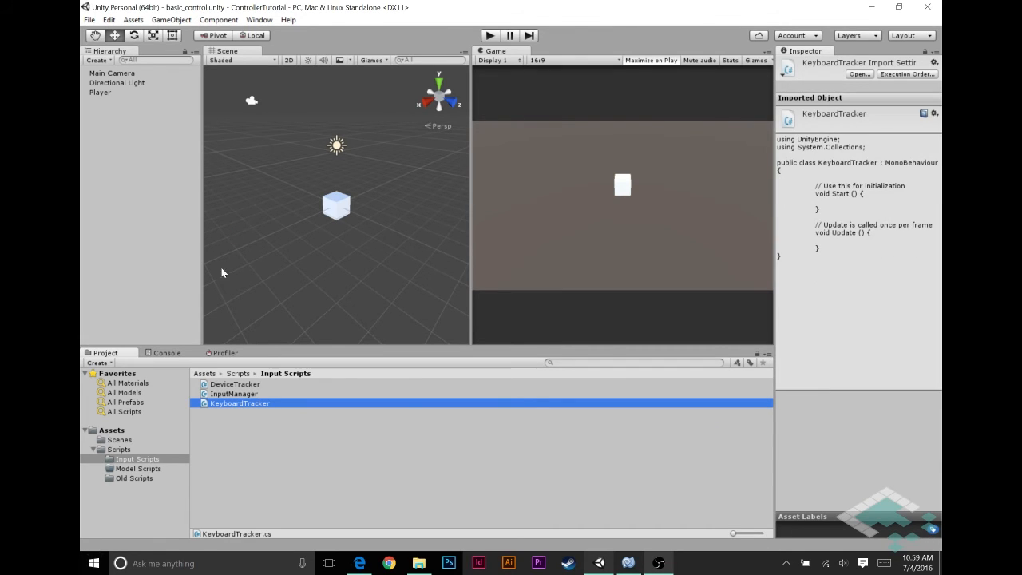
mouse_move(224, 414)
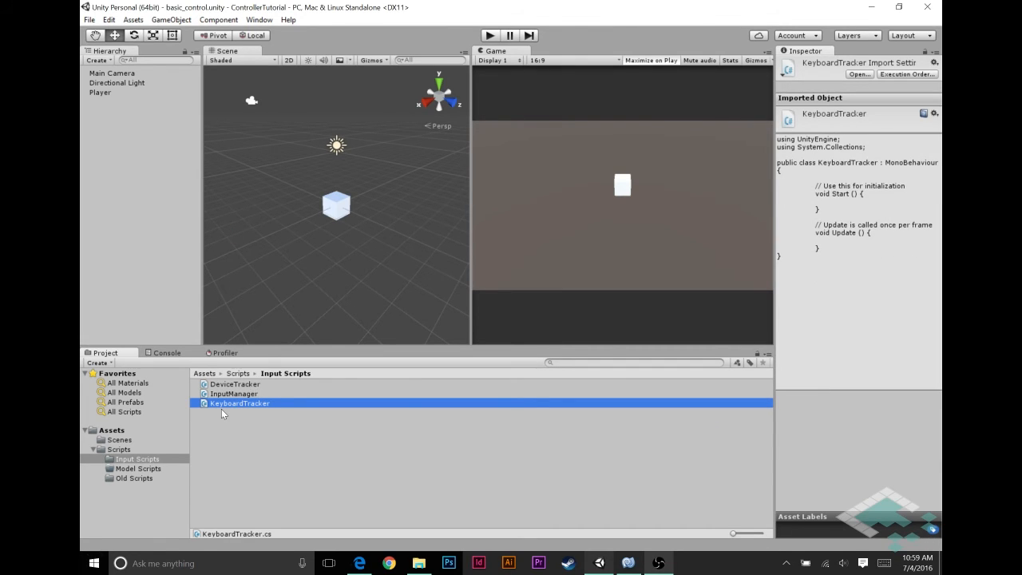
click(138, 469)
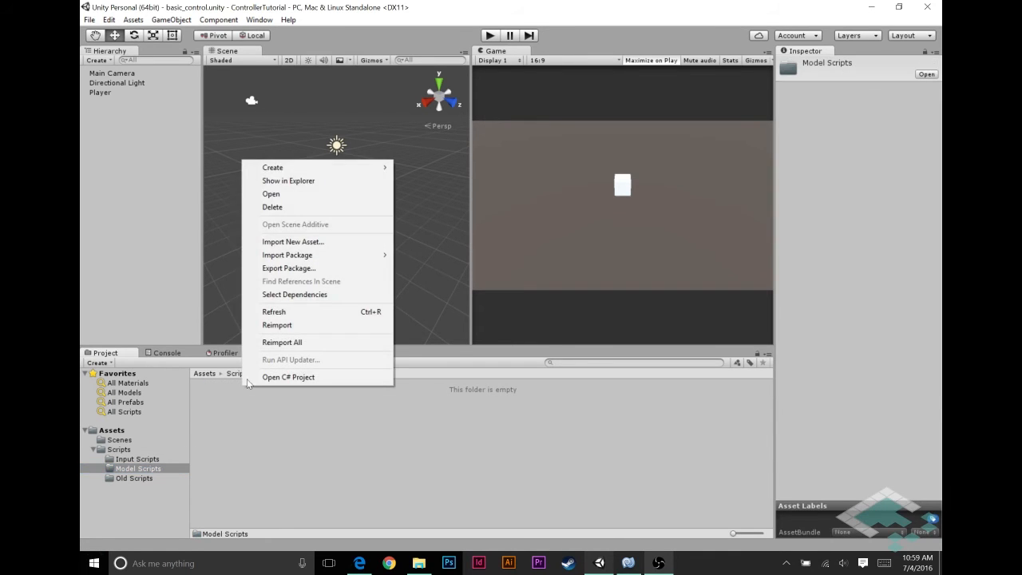
Add a WalkingController C# script beside Controller in Model Scripts
click(272, 166)
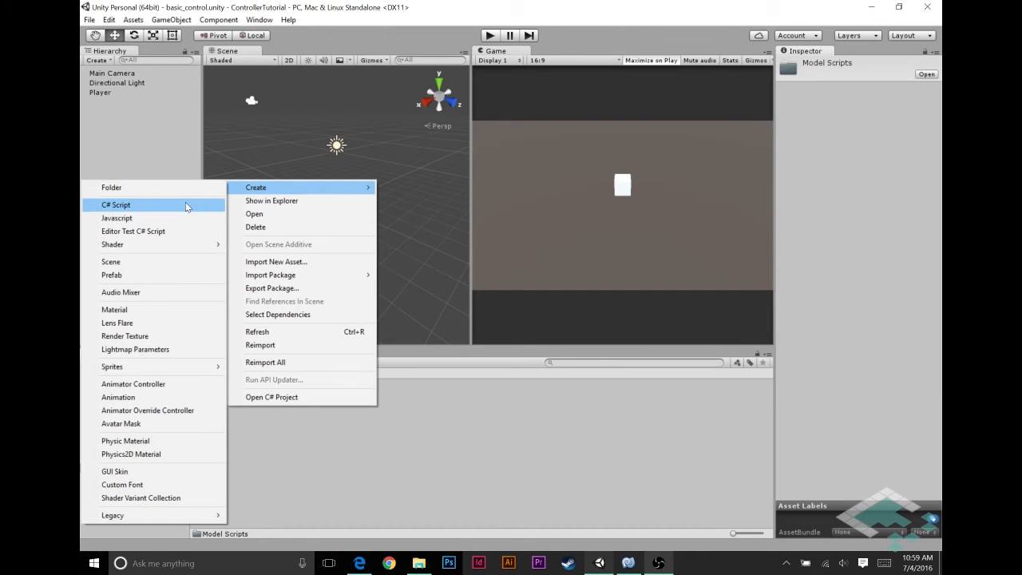
click(116, 204)
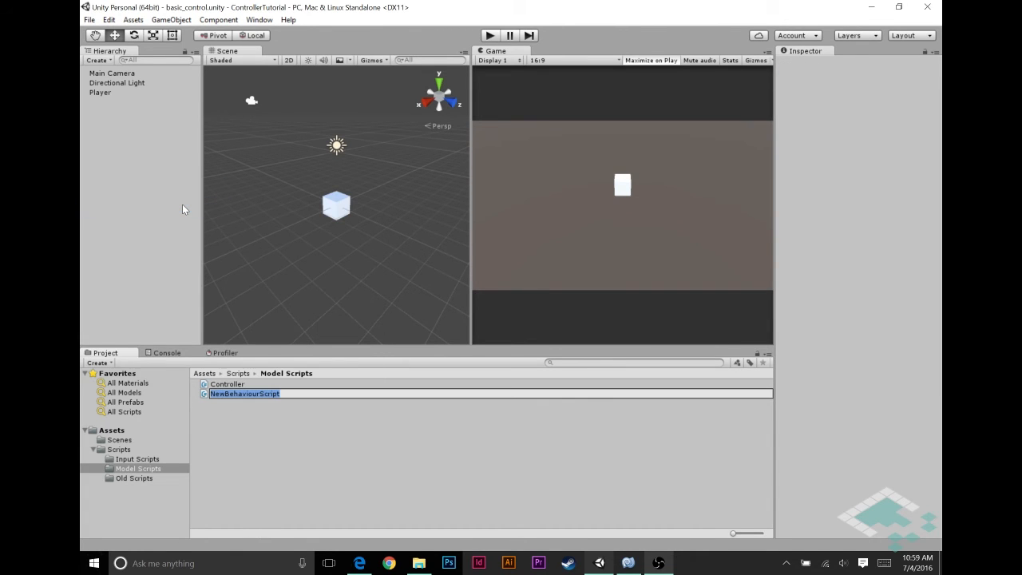
text(WalkingController)
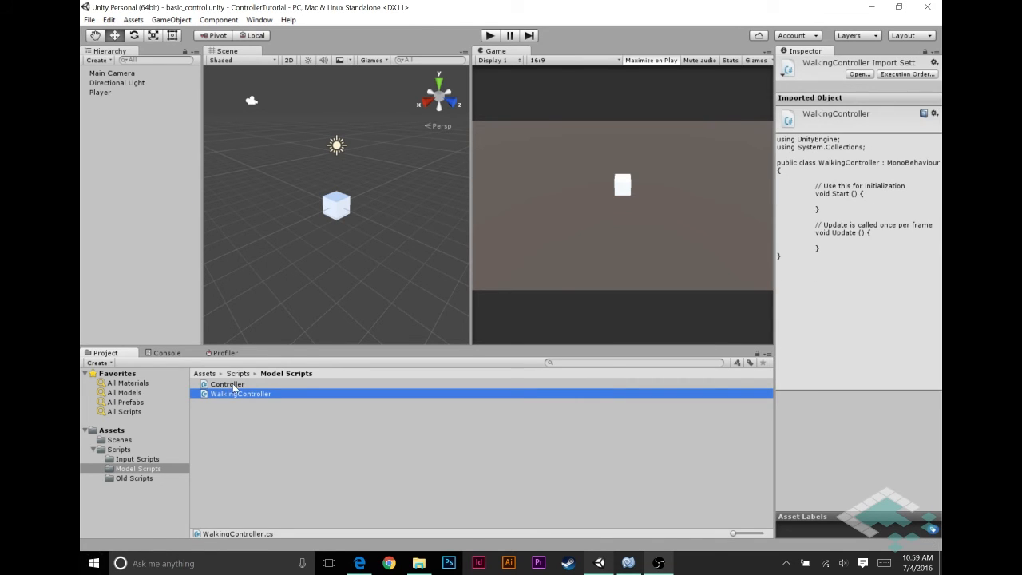
Inspect DeviceTracker and KeyboardTracker, then open WalkingController in MonoDevelop
click(138, 458)
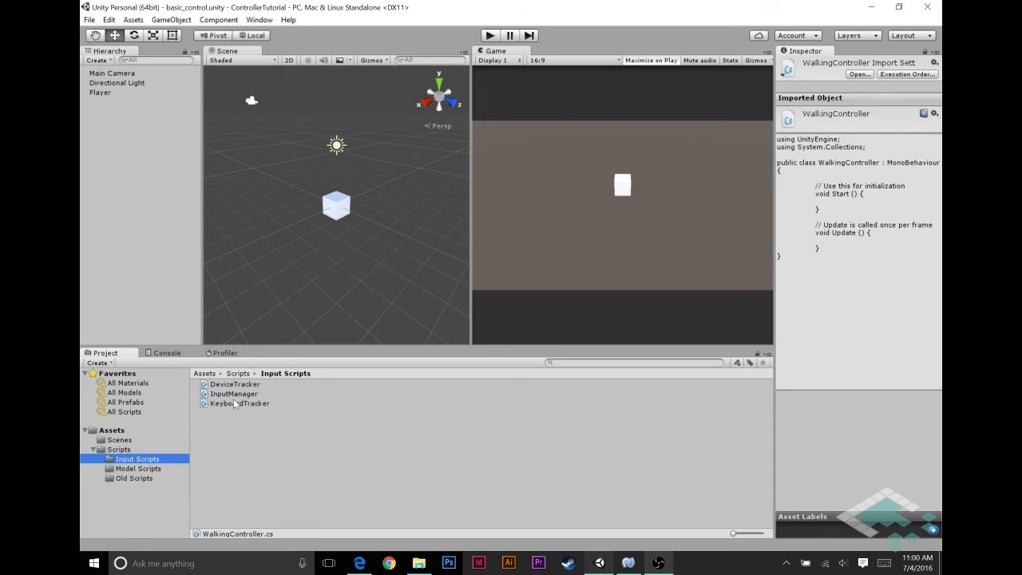
click(234, 384)
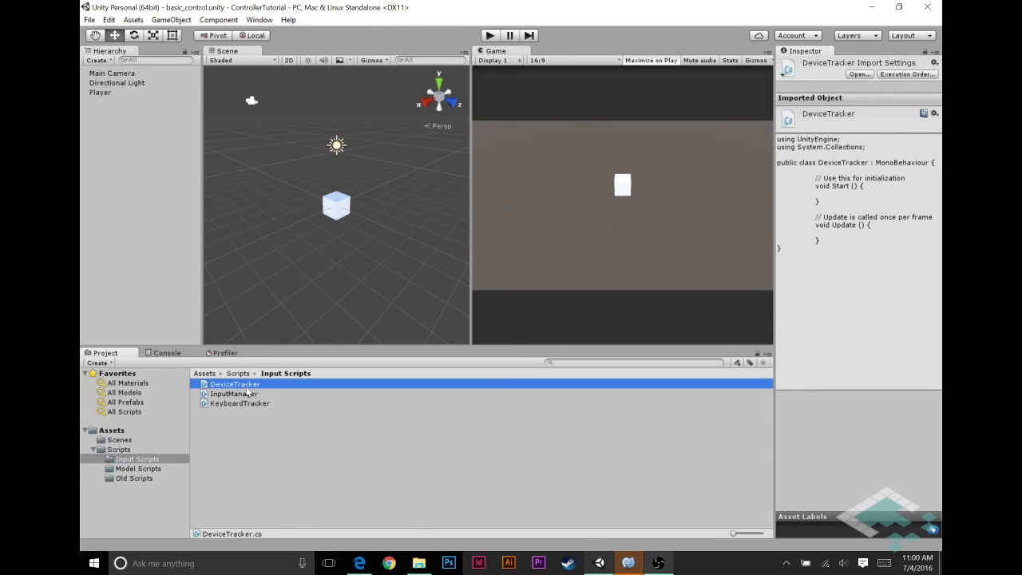
click(240, 403)
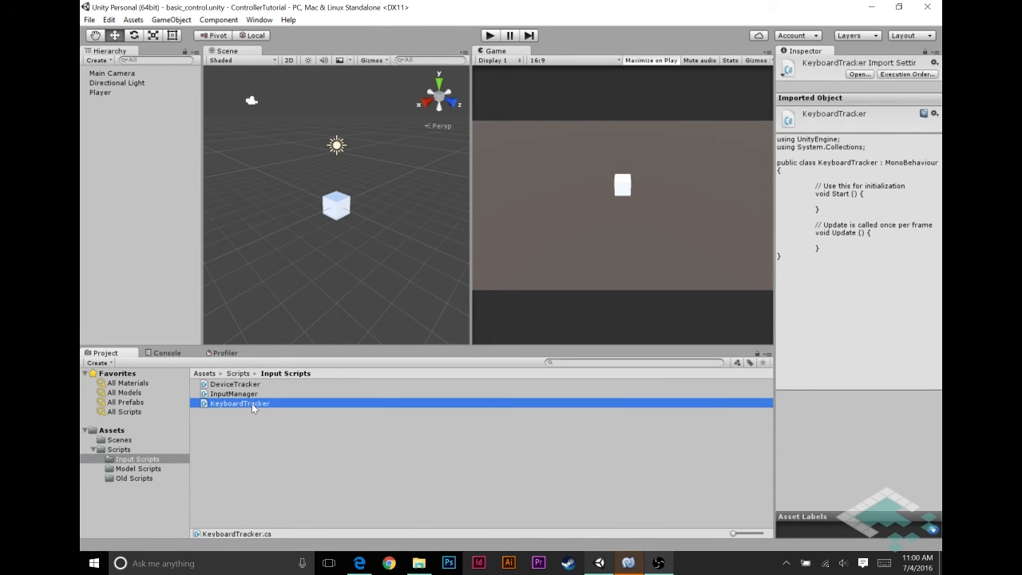
click(138, 468)
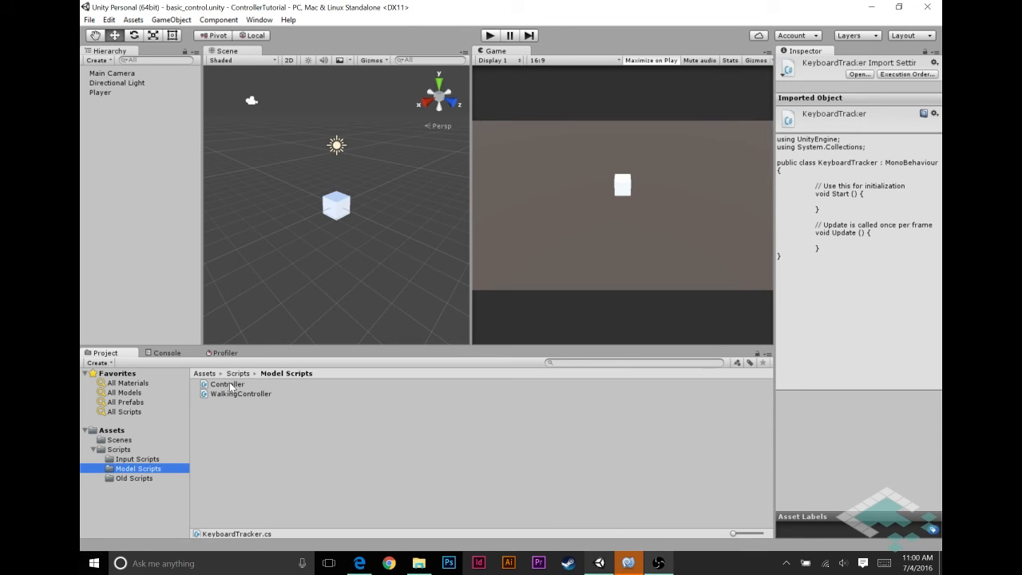
click(240, 393)
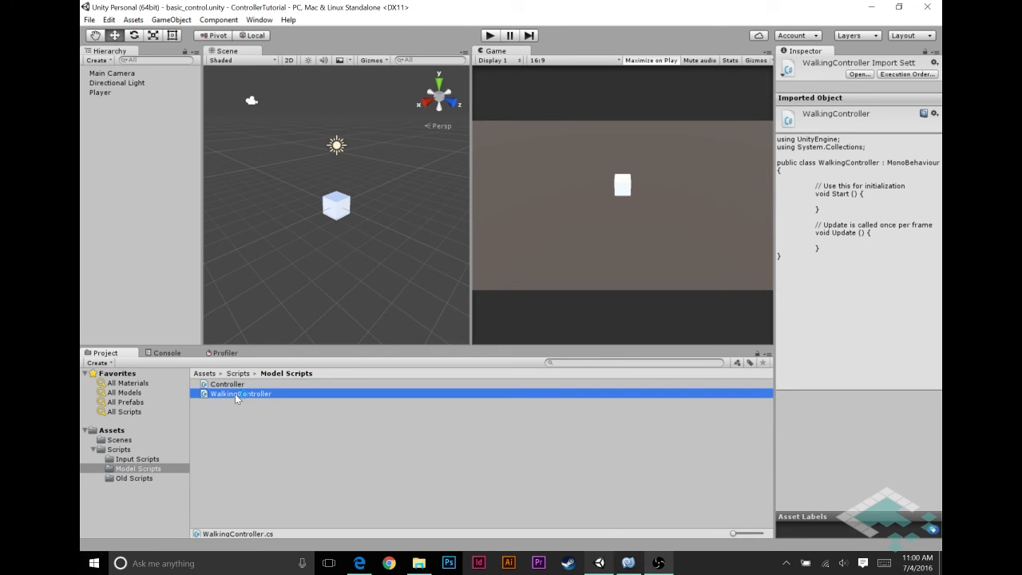
double_click(239, 393)
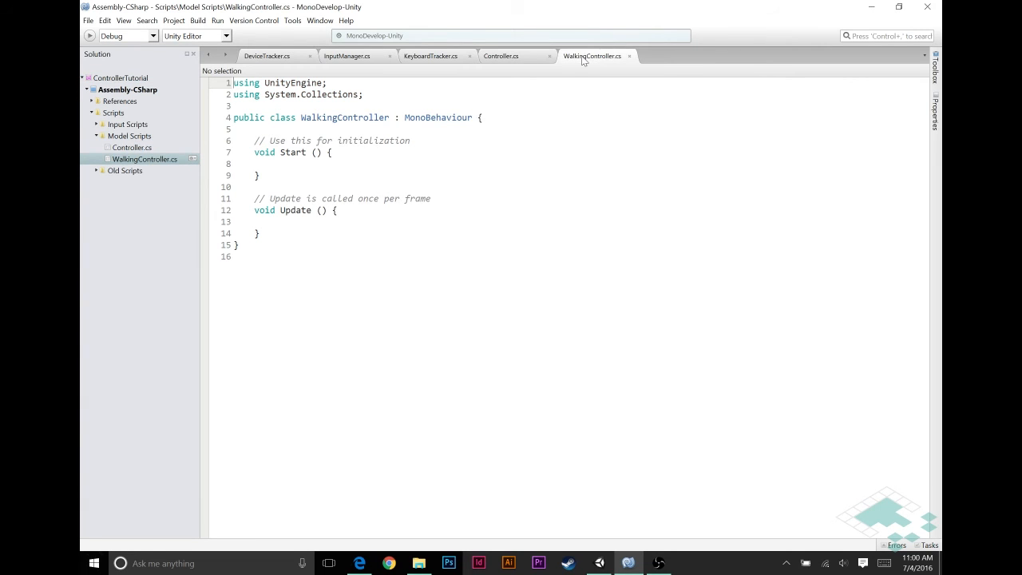
mouse_move(583, 60)
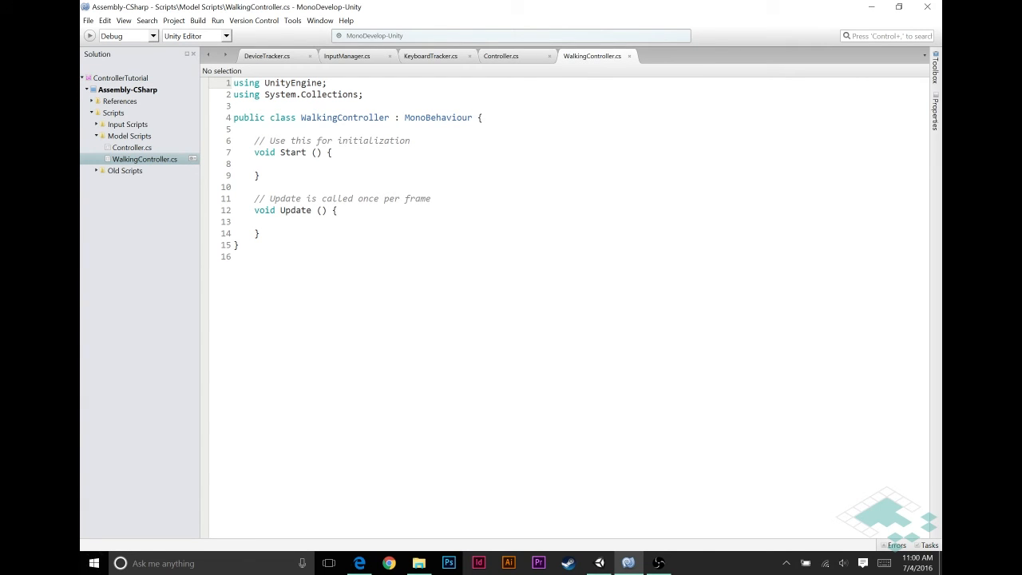
Make WalkingController inherit from Controller and delete its Start and Update methods
text(Controll)
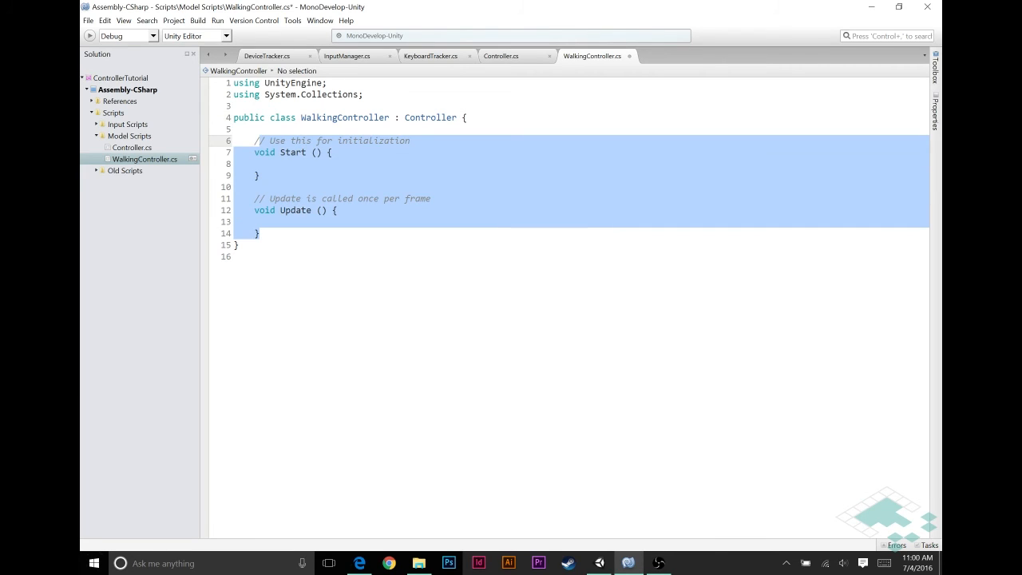
key(Delete)
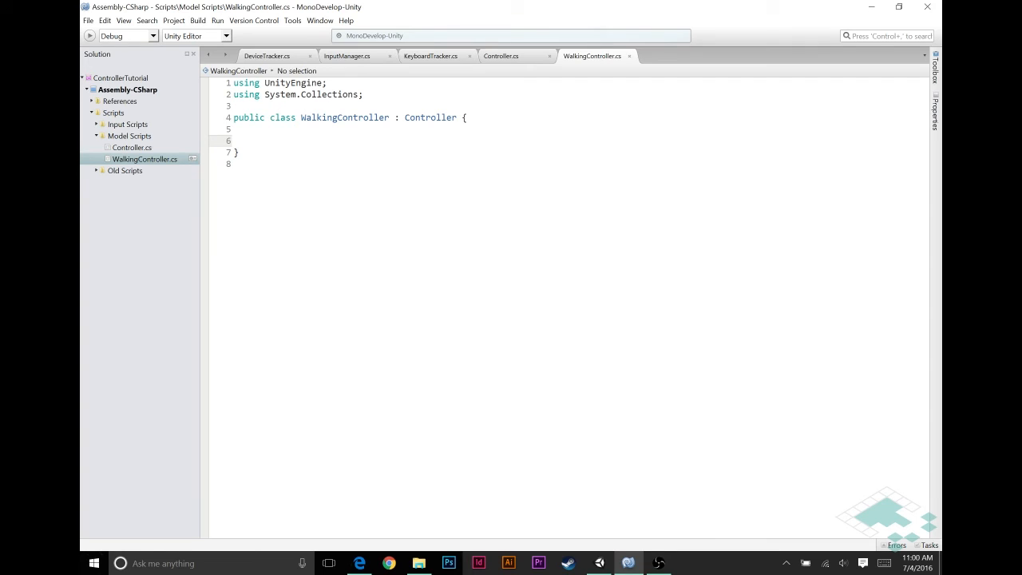
click(501, 56)
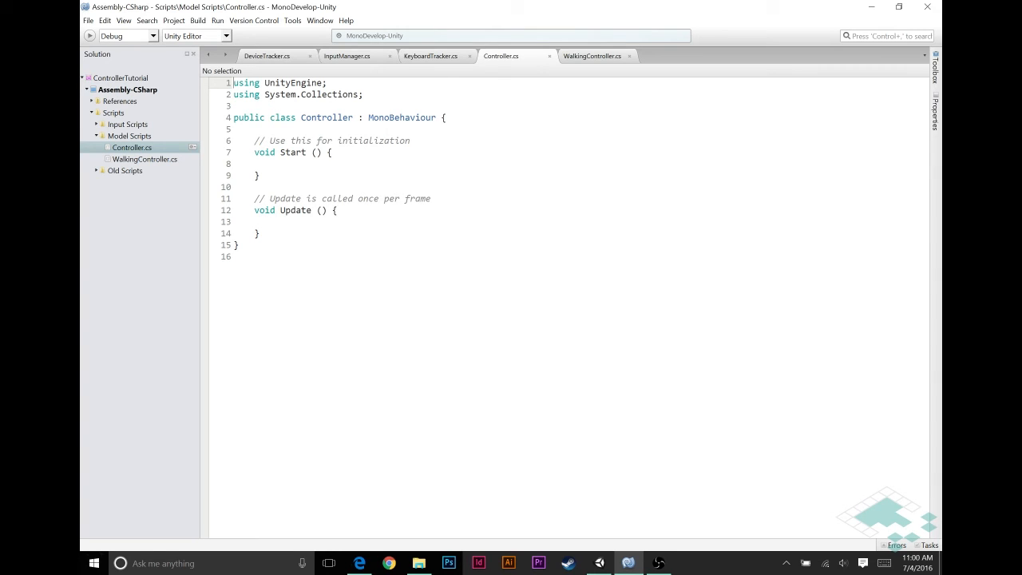
Delete Controller's Start and Update methods and begin a TODO comment
drag(256, 140, 259, 233)
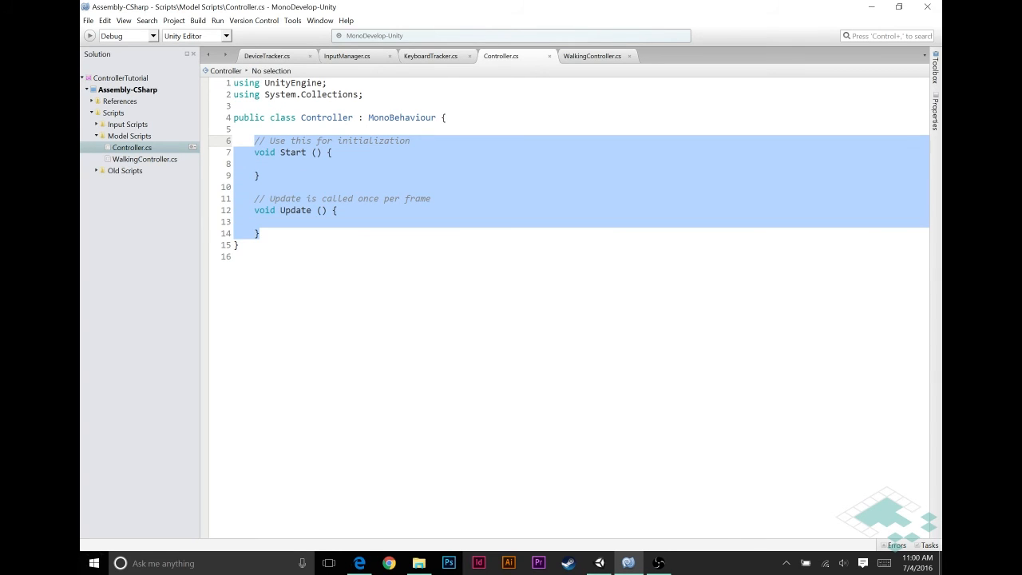
key(Delete)
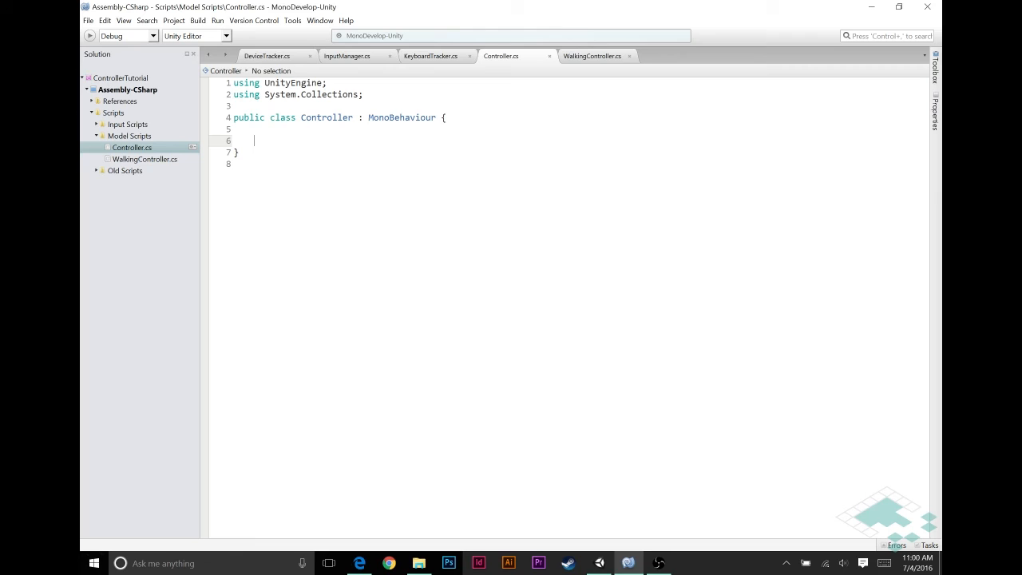
text(//TODO)
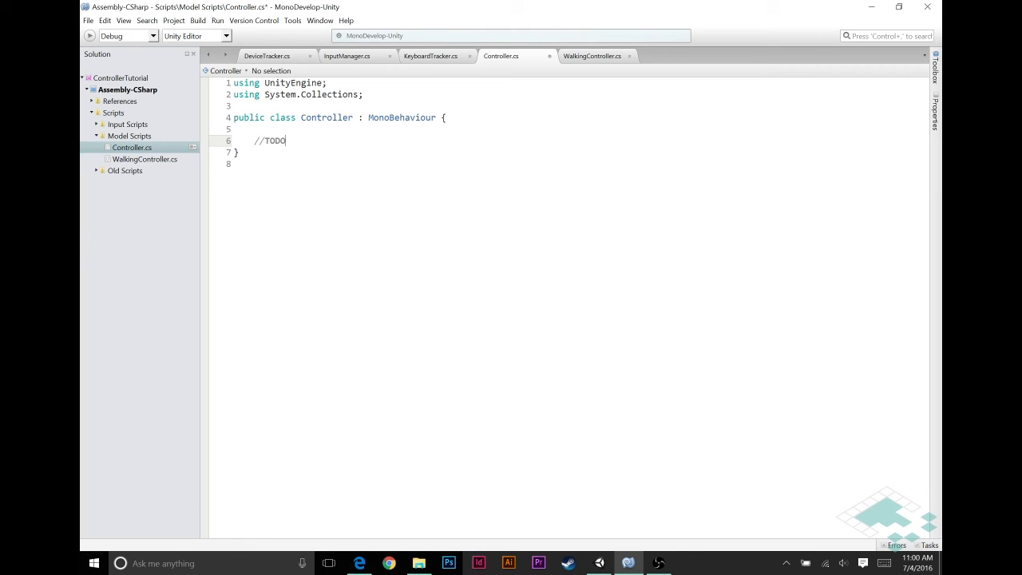
text(: Add funct)
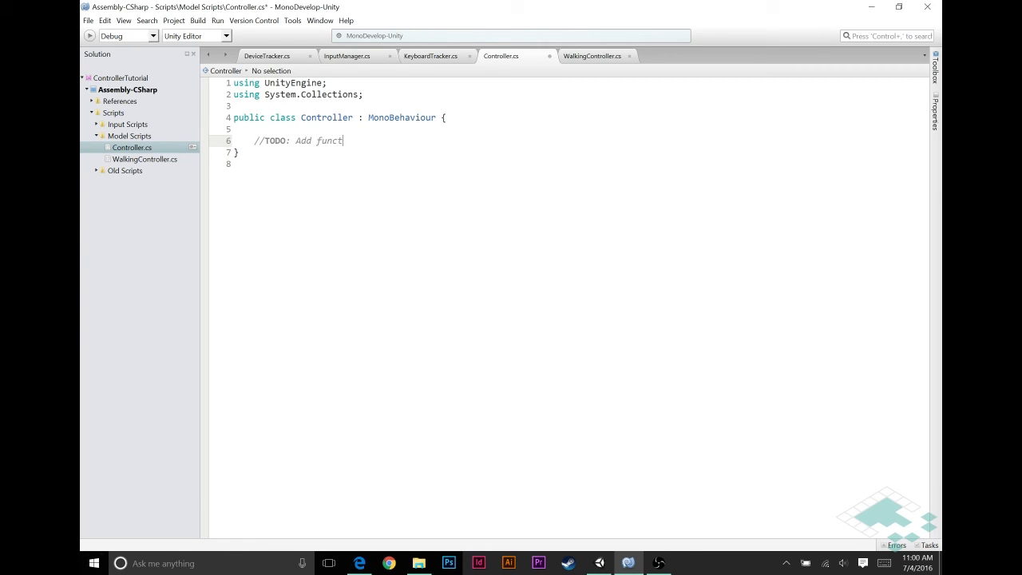
text(ion)
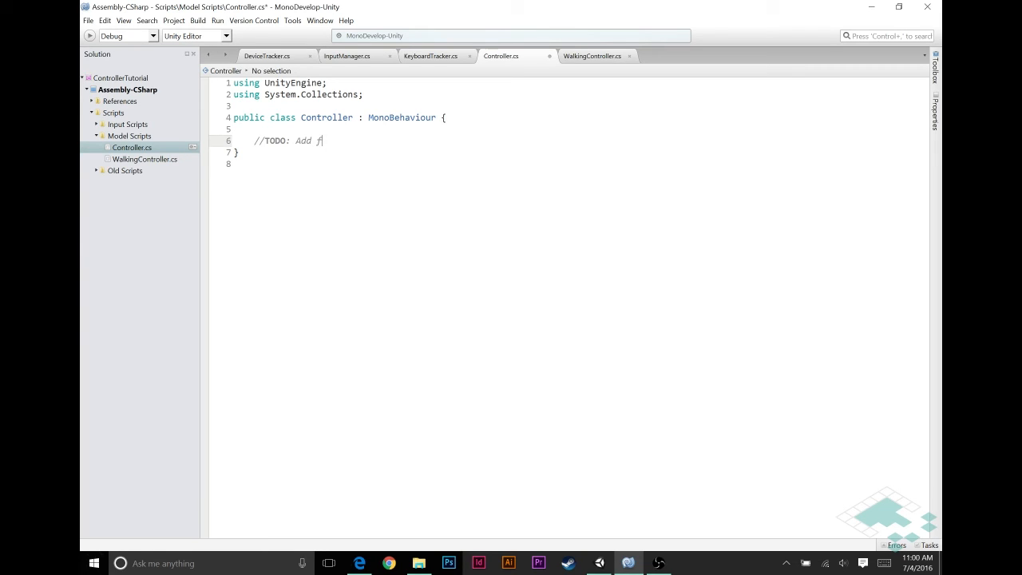
text(method)
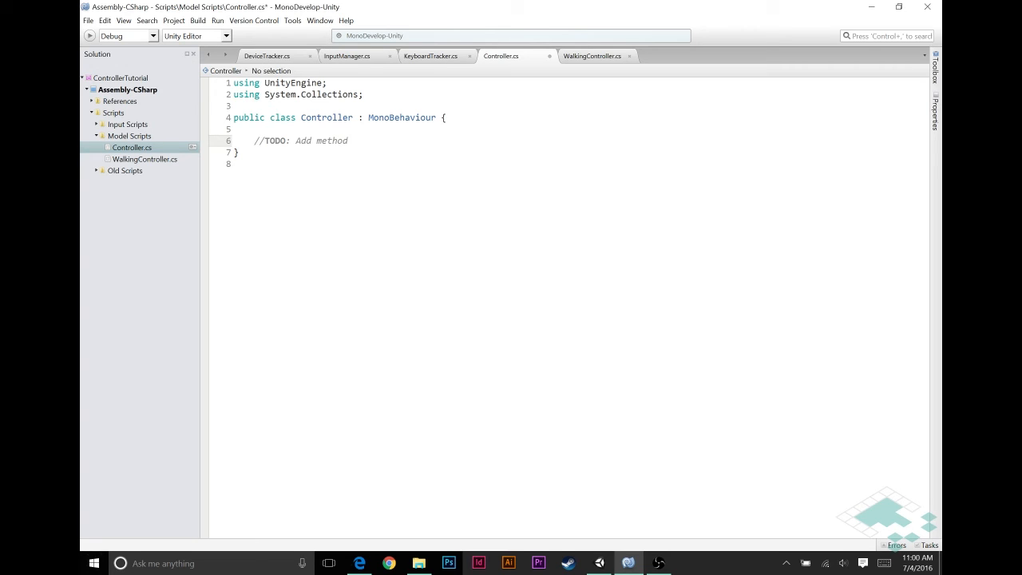
Finish the class-body comment as '//TODO: Add method ReadInput'
click(349, 140)
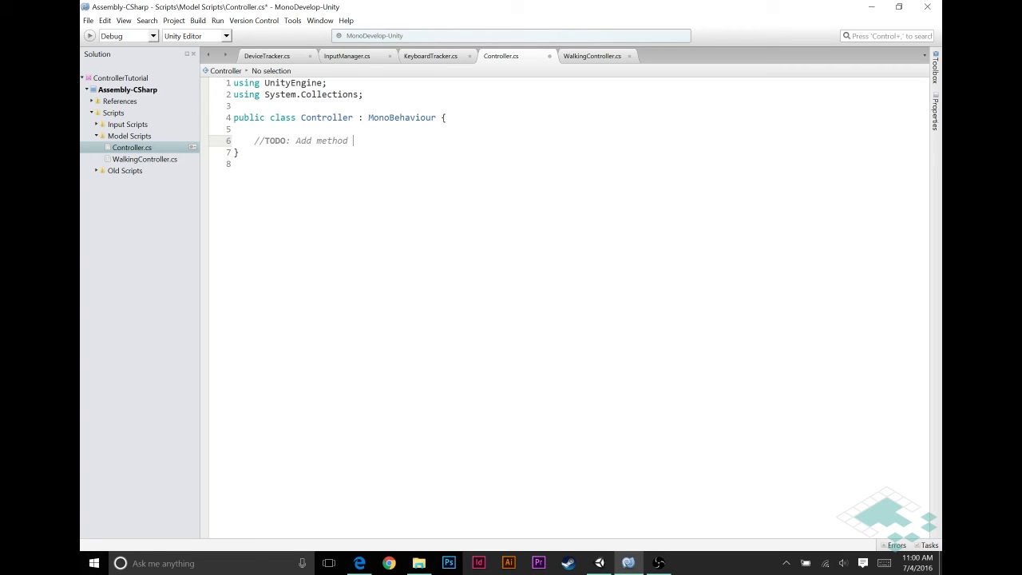
text(ReadInput)
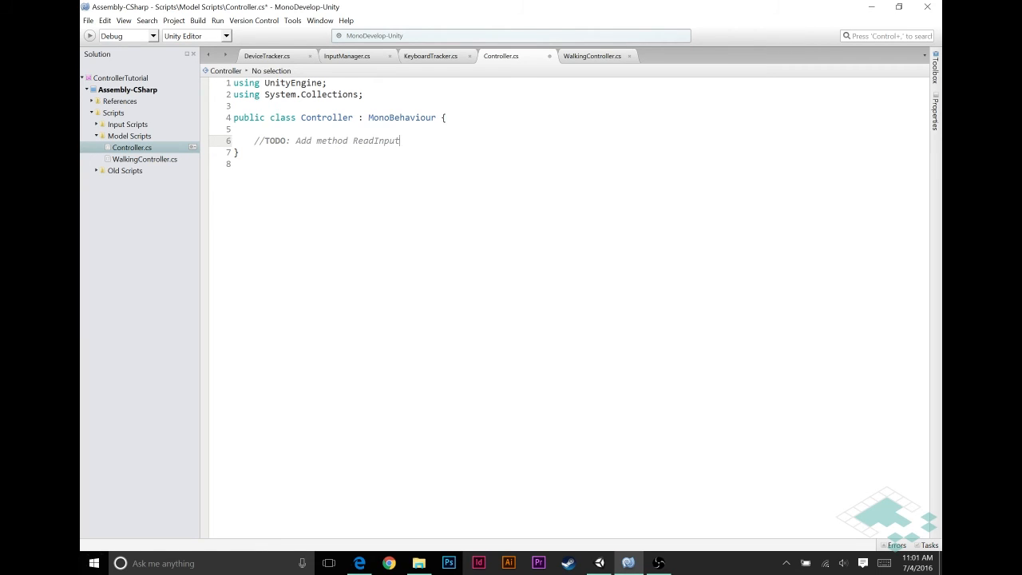
mouse_move(283, 118)
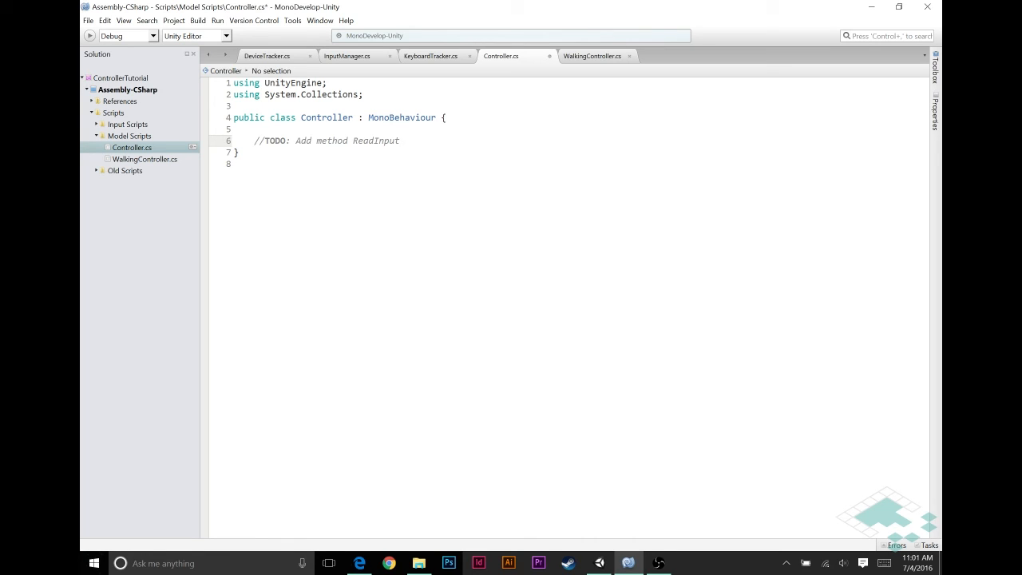
click(399, 141)
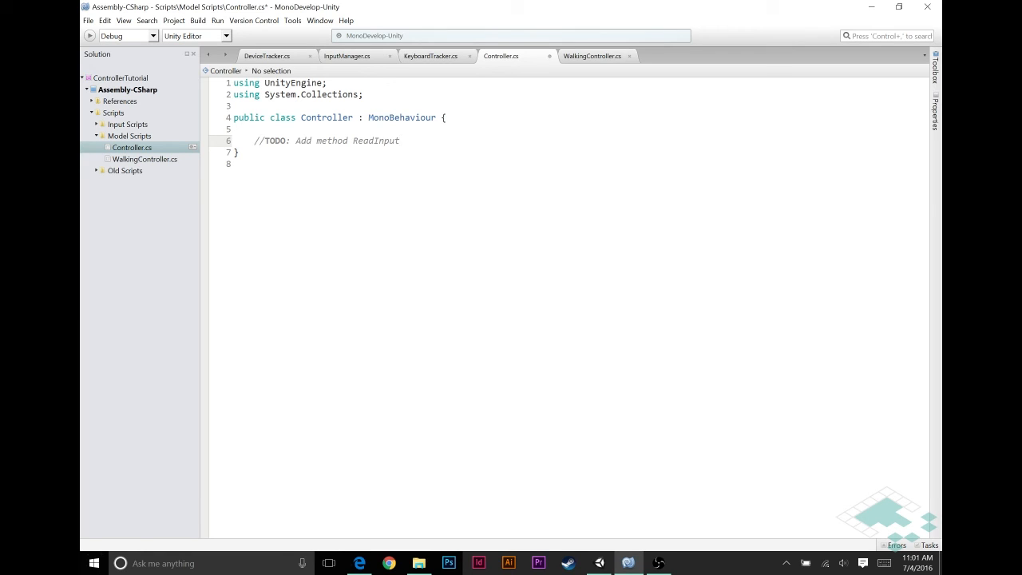
click(400, 141)
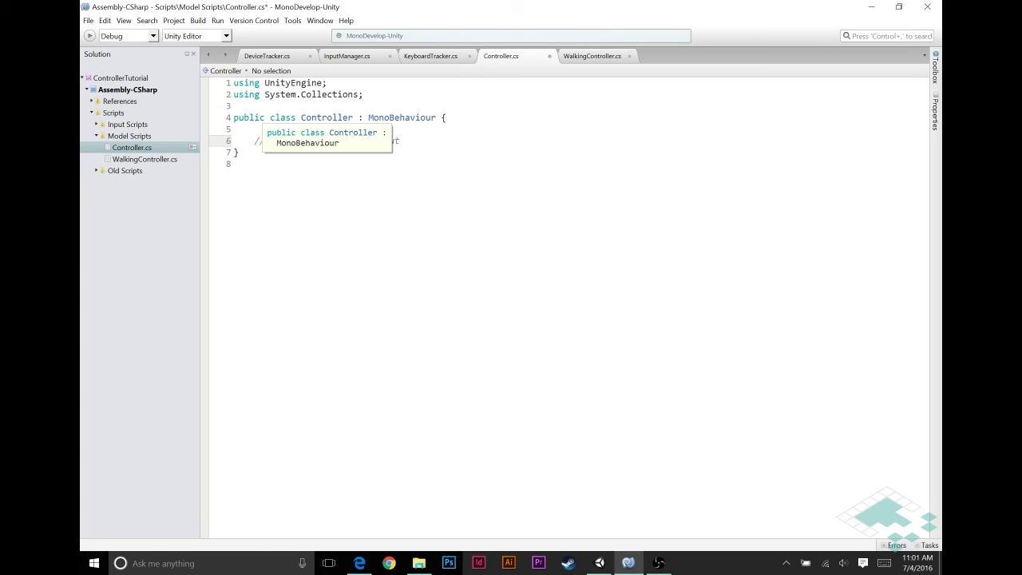
text(//TODO: Add method ReadInput)
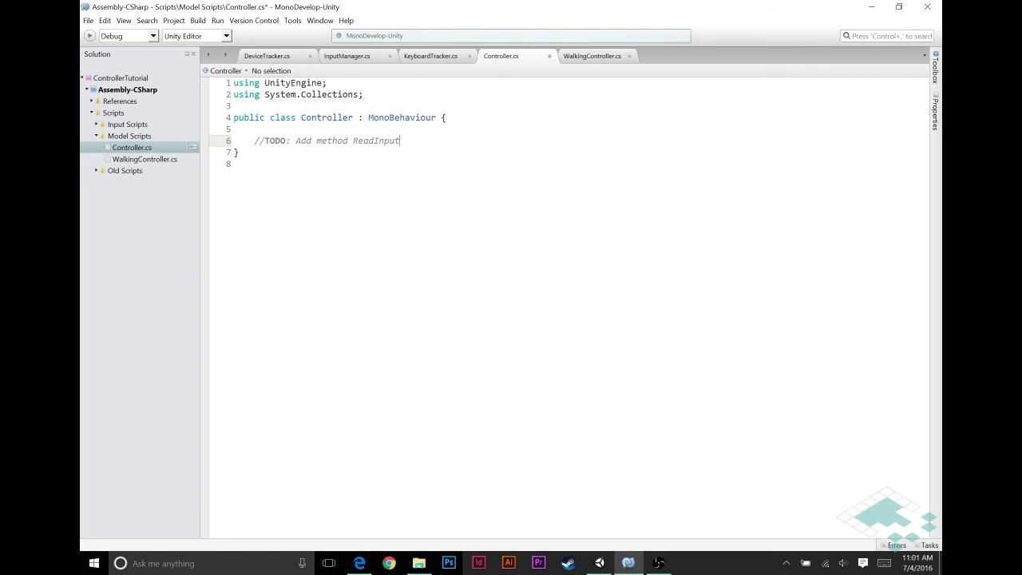
mouse_move(433, 56)
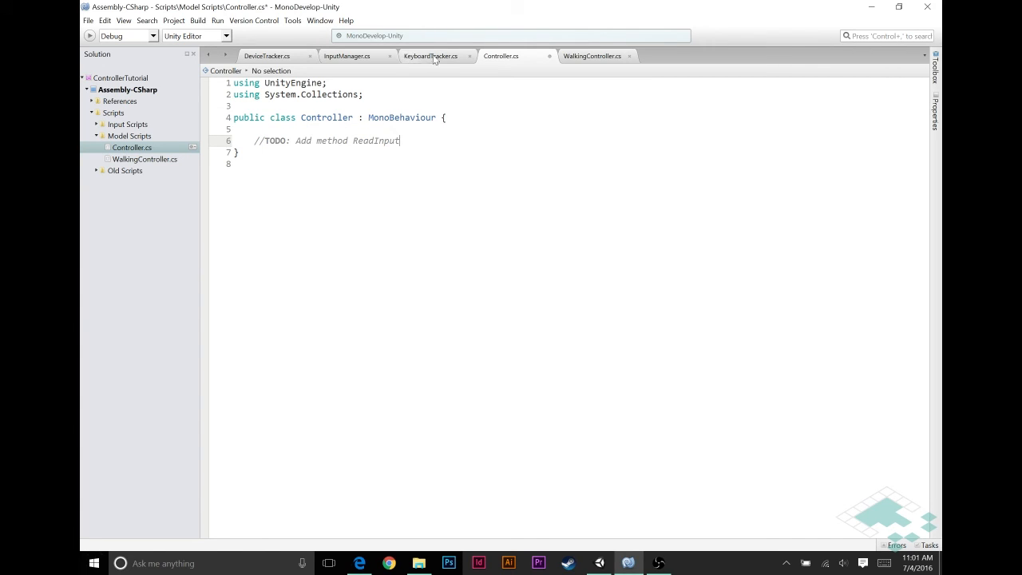
Change KeyboardTracker's base class to DeviceTracker and remove its Start method
click(430, 55)
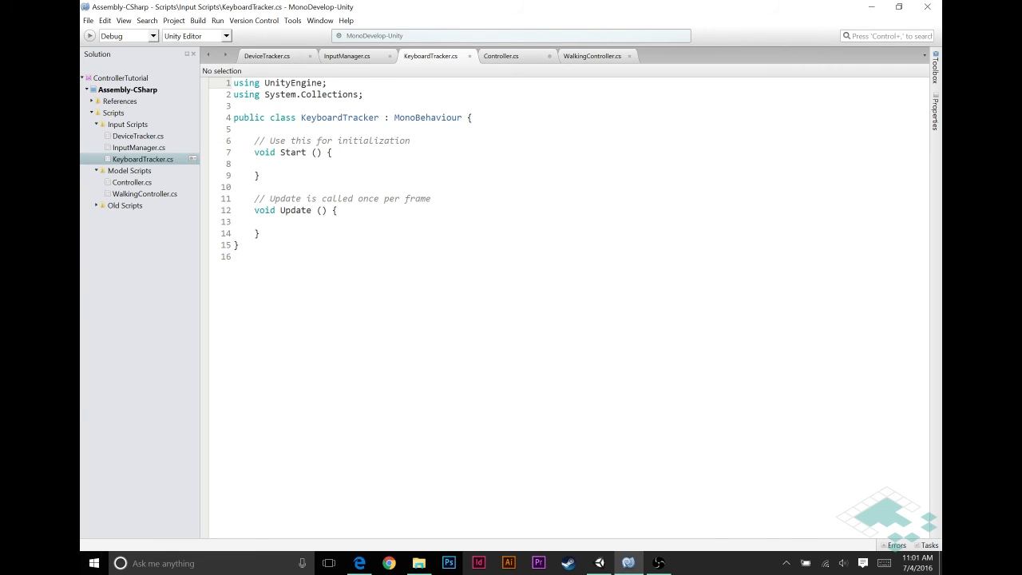
text(D)
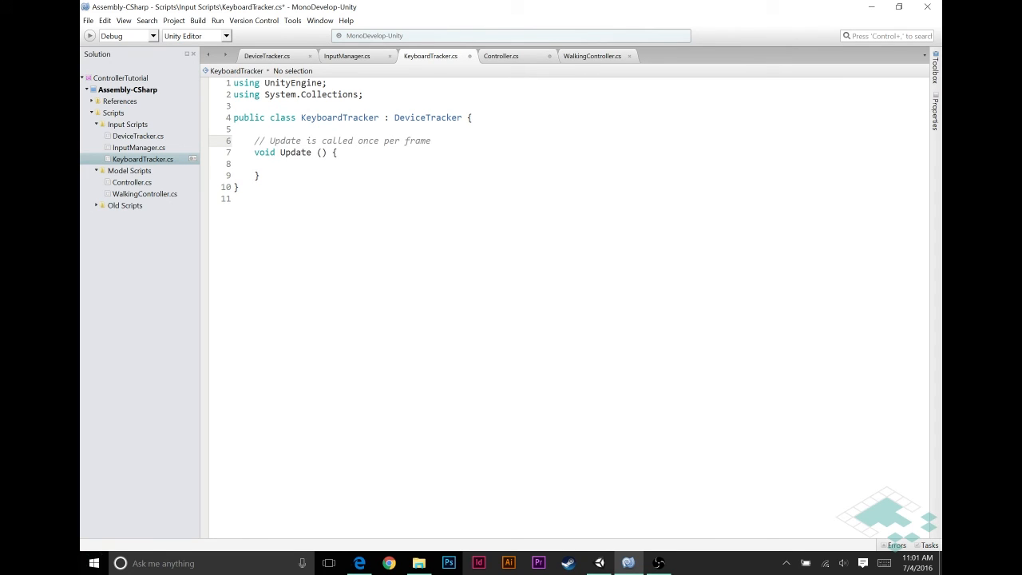
click(234, 140)
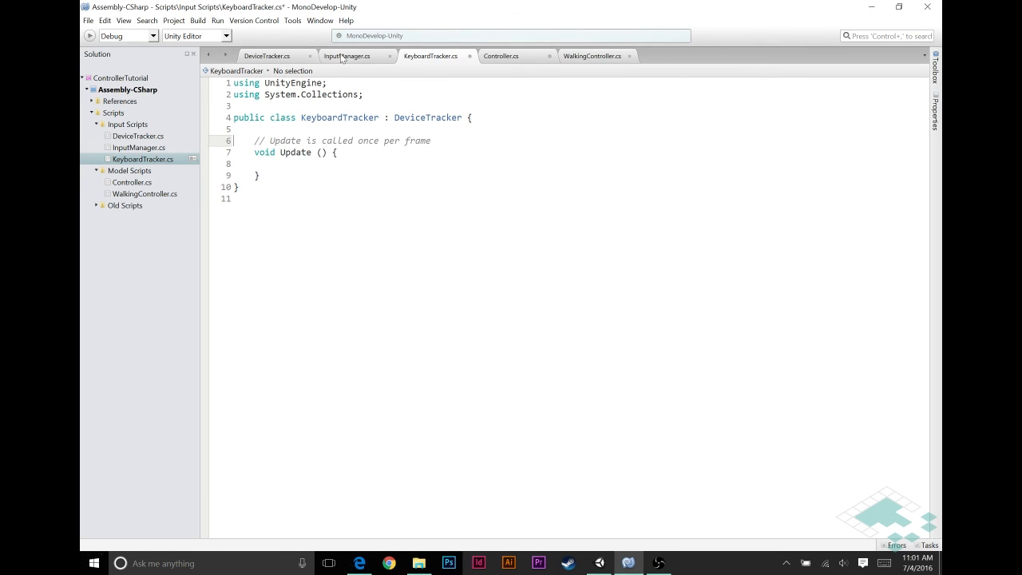
Delete the Start and Update methods from InputManager
click(347, 56)
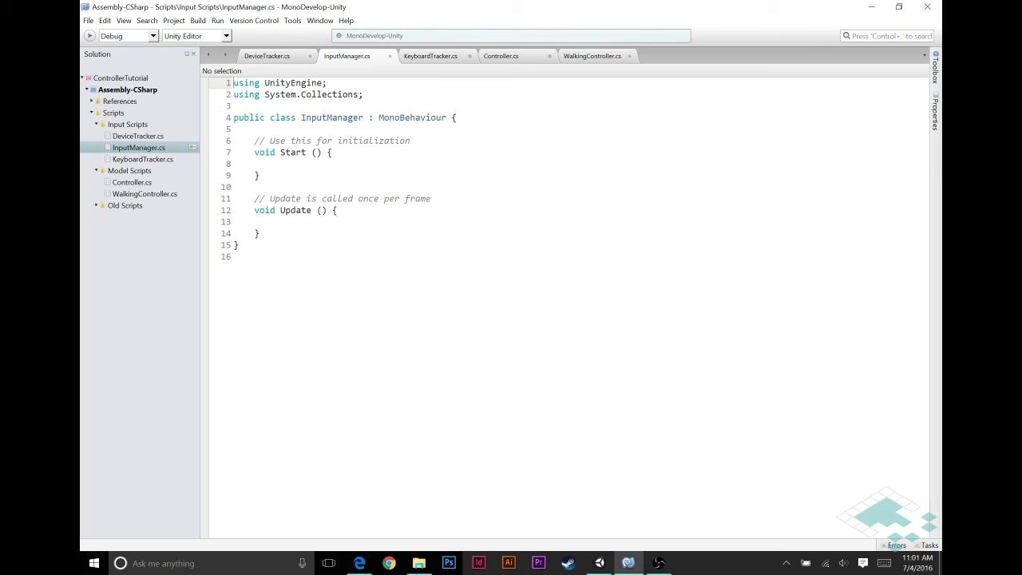
drag(256, 140, 259, 233)
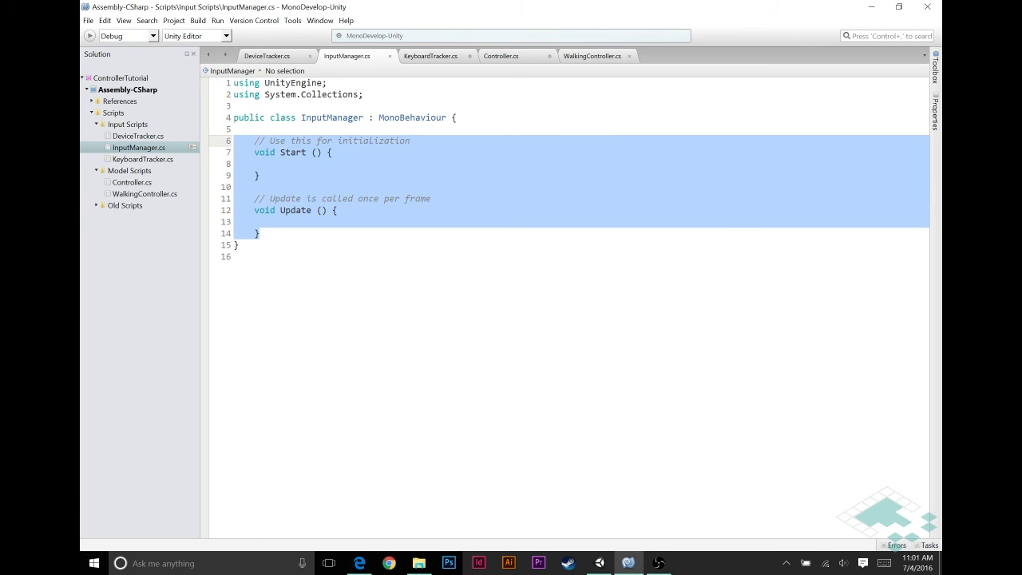
key(Delete)
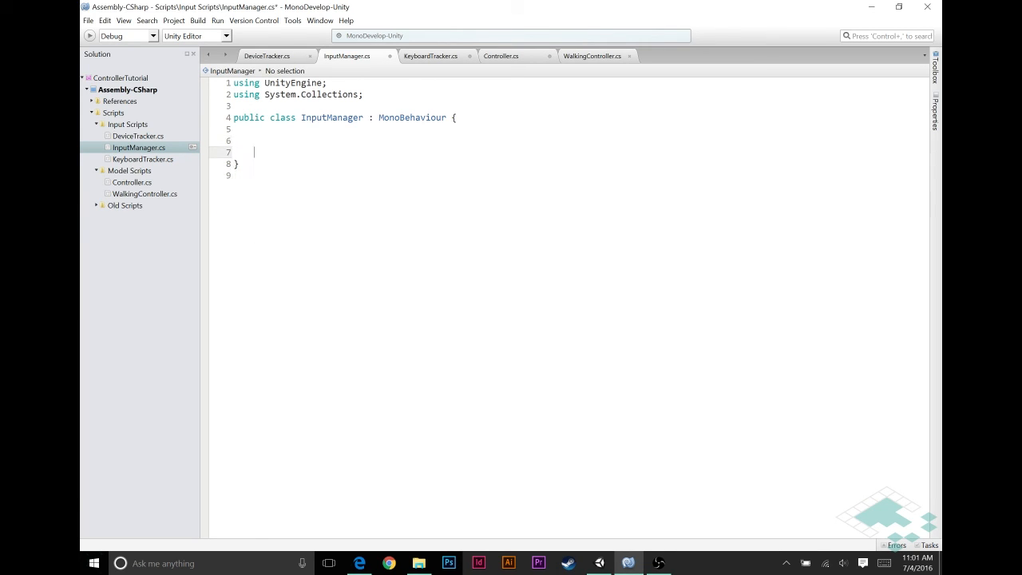
Delete DeviceTracker's Start and Update methods, leaving an empty class
click(267, 56)
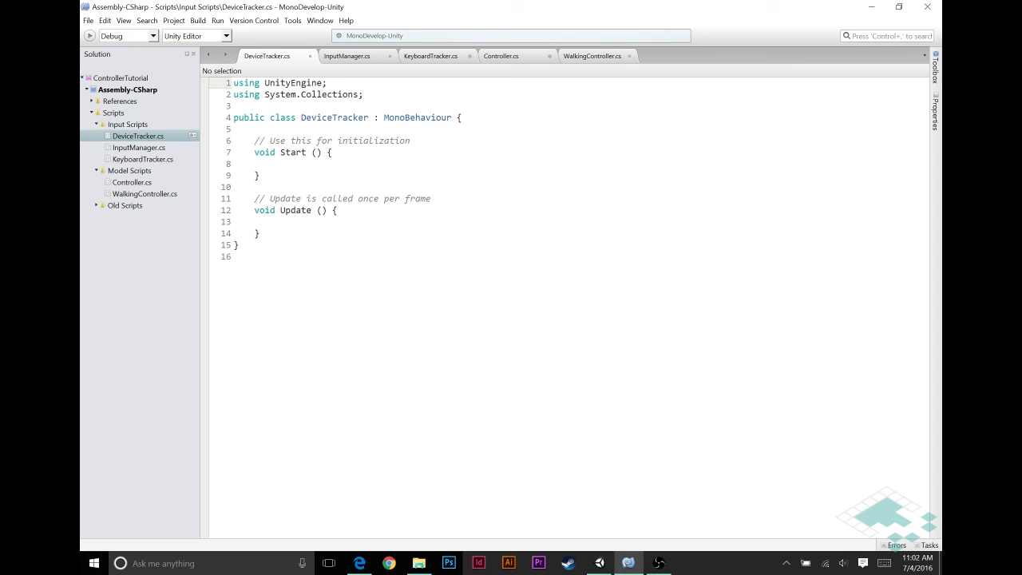
drag(250, 152, 260, 233)
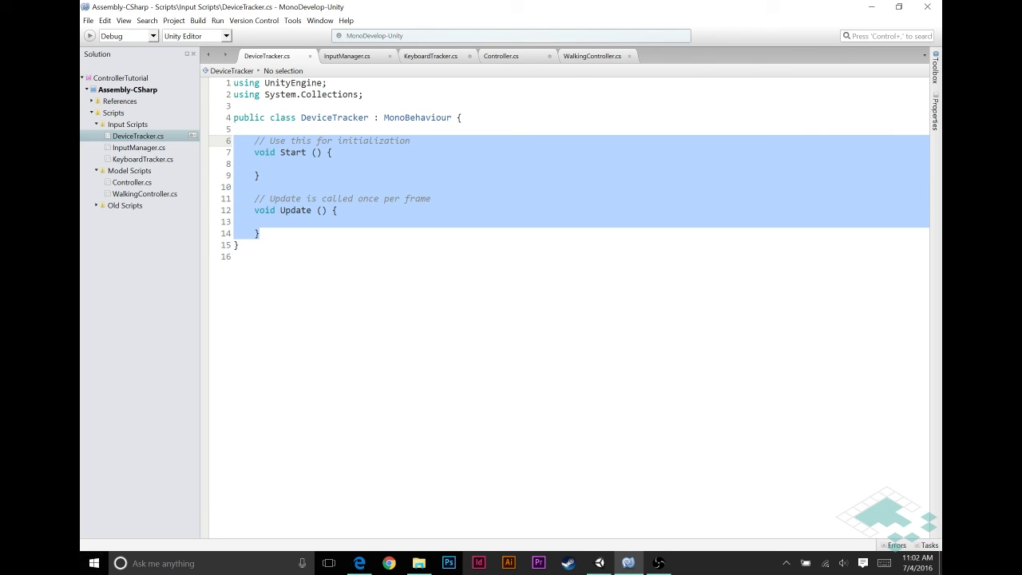
mouse_move(527, 60)
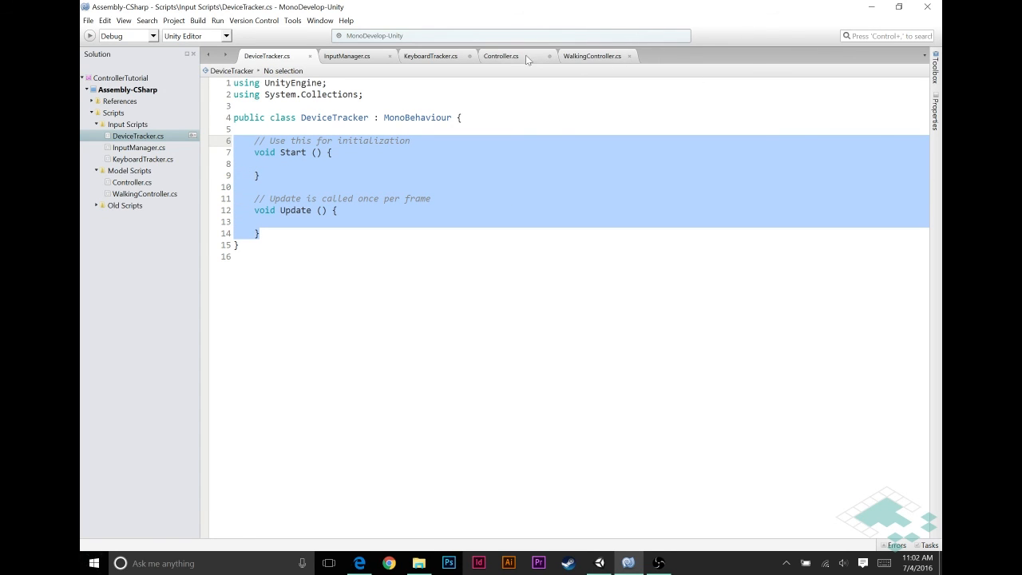
click(592, 56)
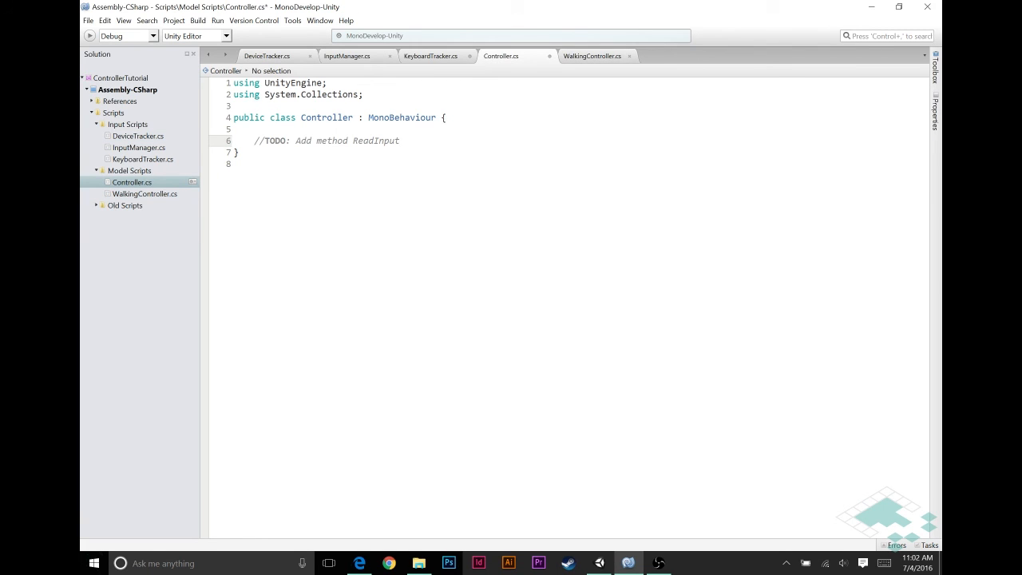
click(267, 56)
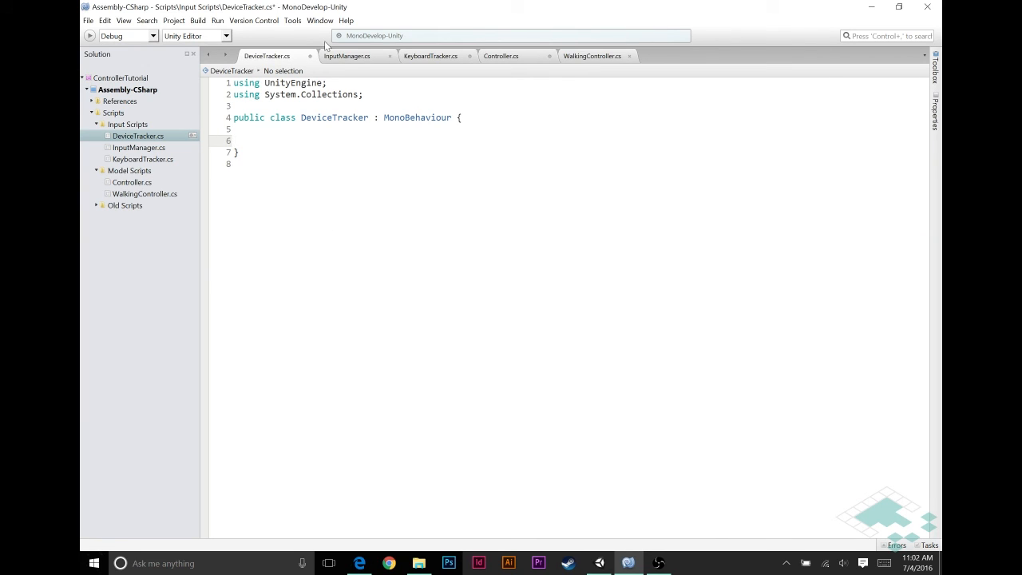
click(233, 140)
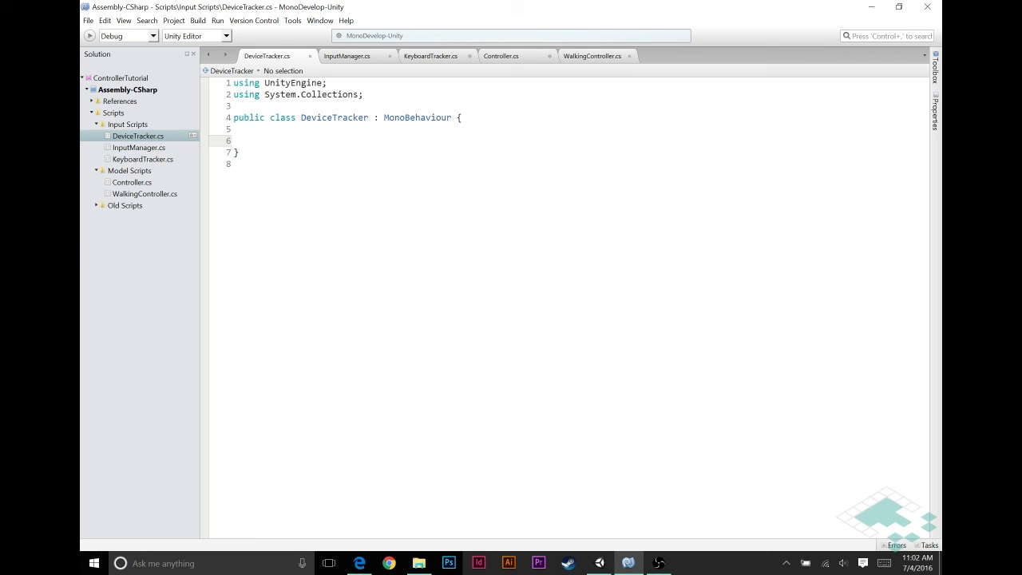
Look over KeyboardTracker and Controller, ending on the emptied InputManager script
click(431, 56)
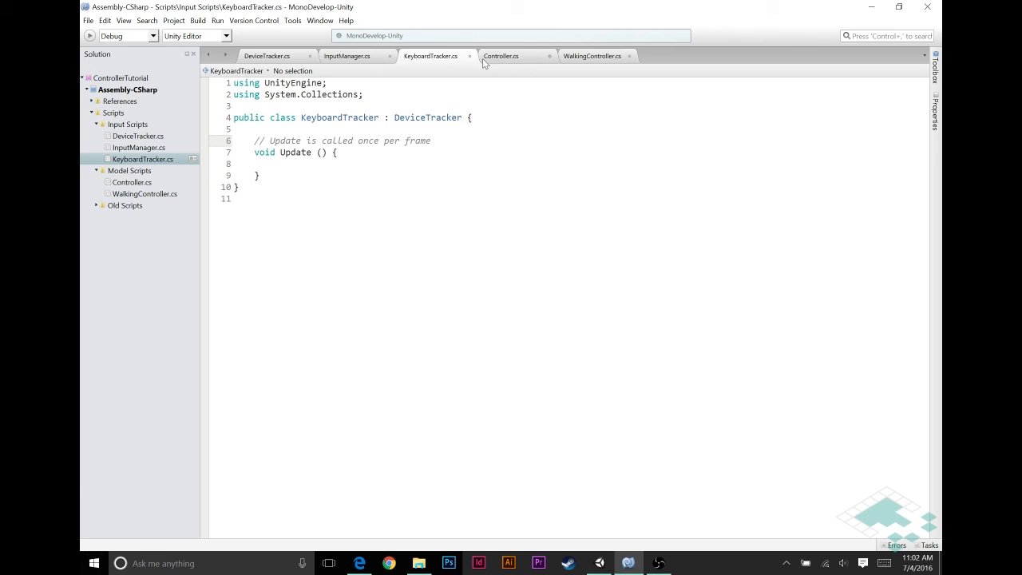
click(500, 56)
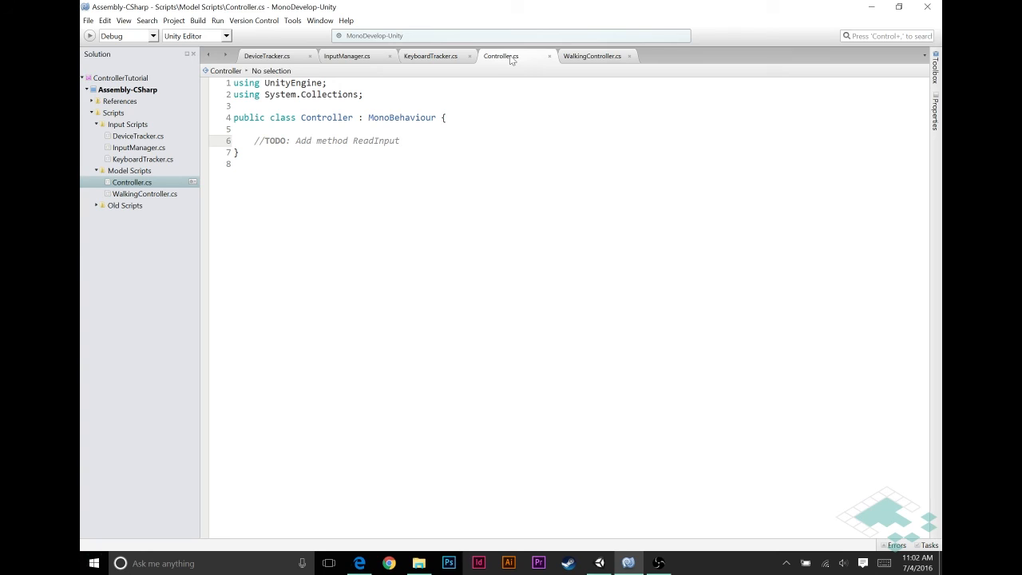
click(400, 141)
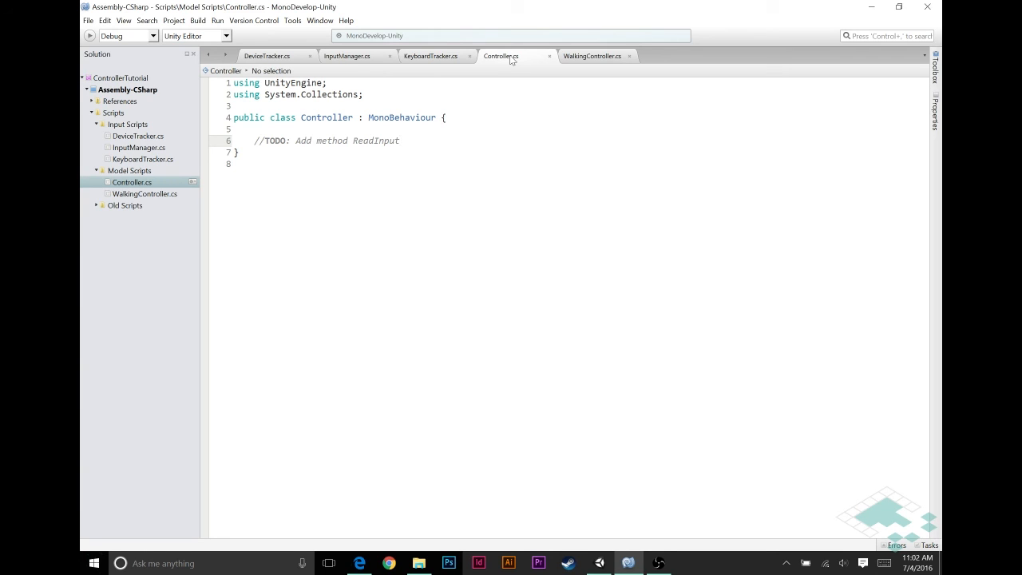
click(399, 141)
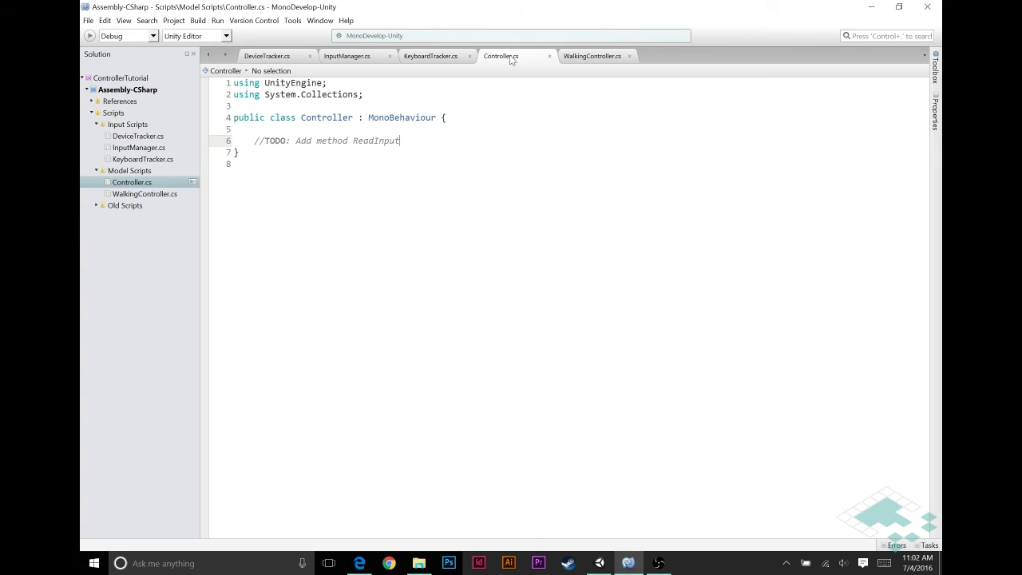
click(347, 56)
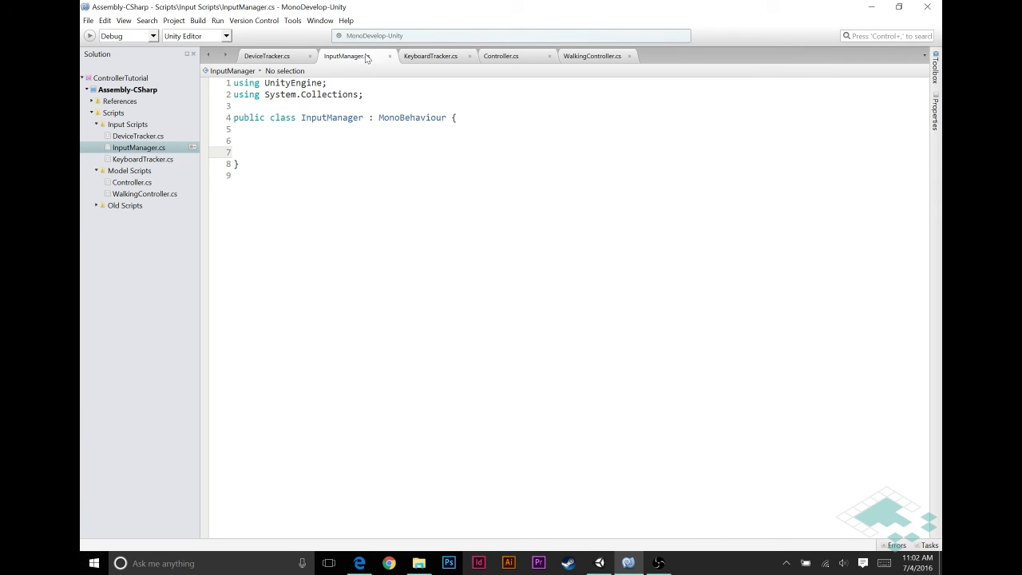
click(254, 152)
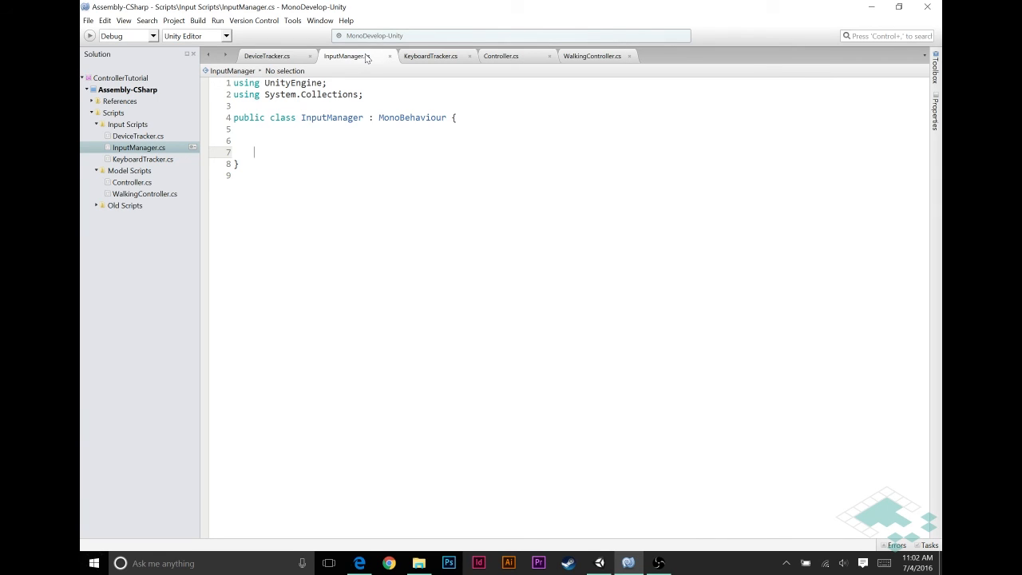